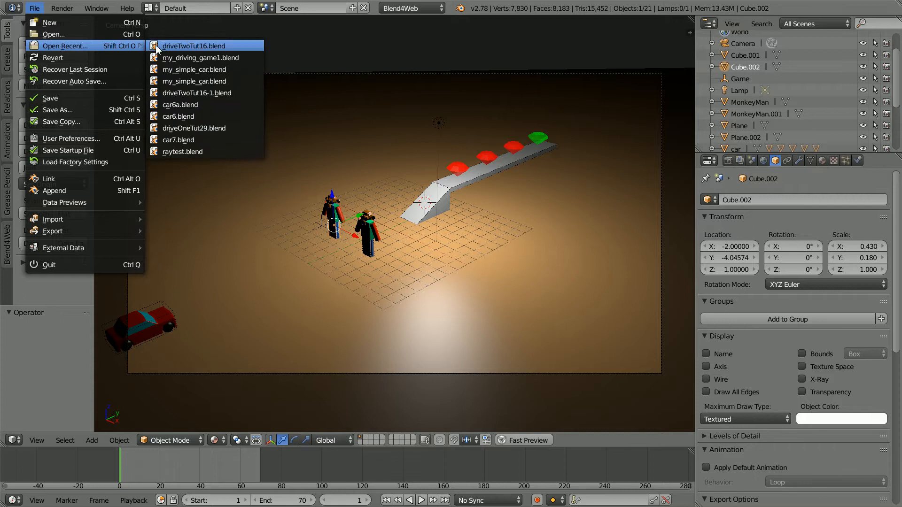
{"action": "mouse_move", "coordinate": [230, 49]}
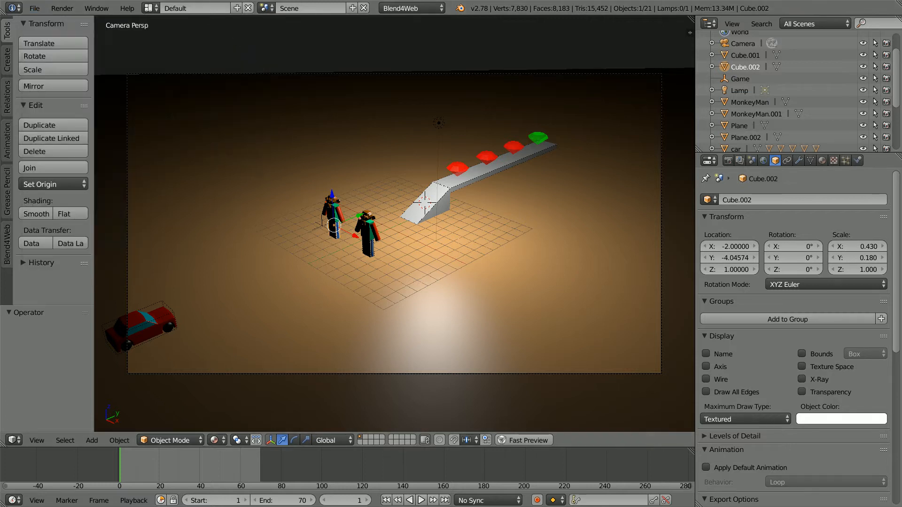
- Turn on looping default animation for the rubies and emerald, renaming the emerald emerald.000
{"action": "left_click", "coordinate": [456, 167]}
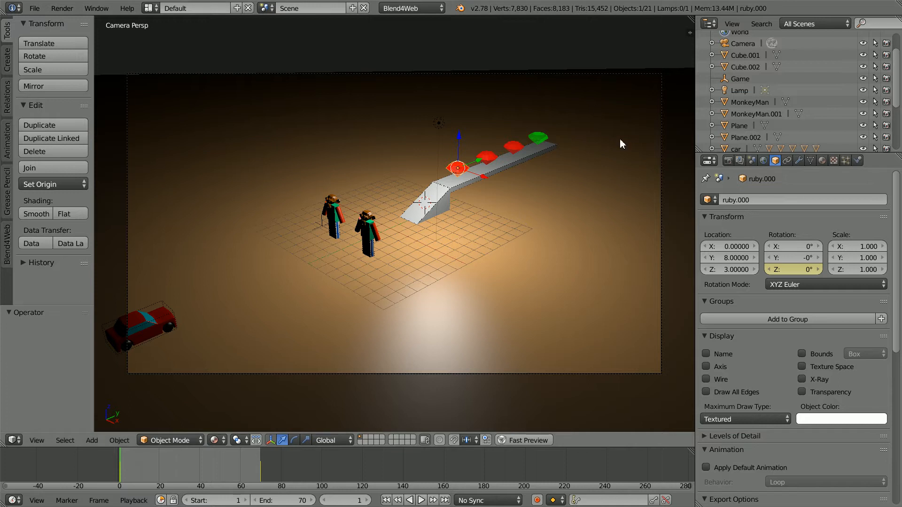
{"action": "mouse_move", "coordinate": [795, 269]}
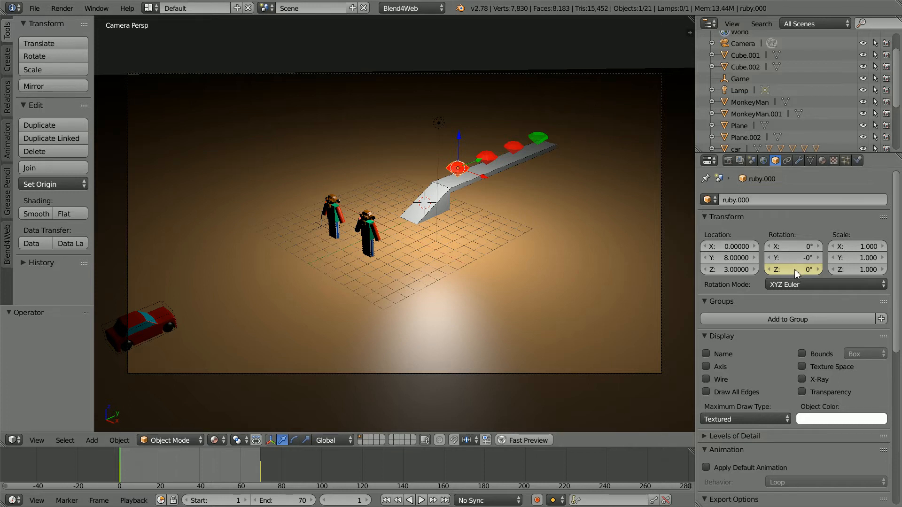
{"action": "mouse_move", "coordinate": [121, 473]}
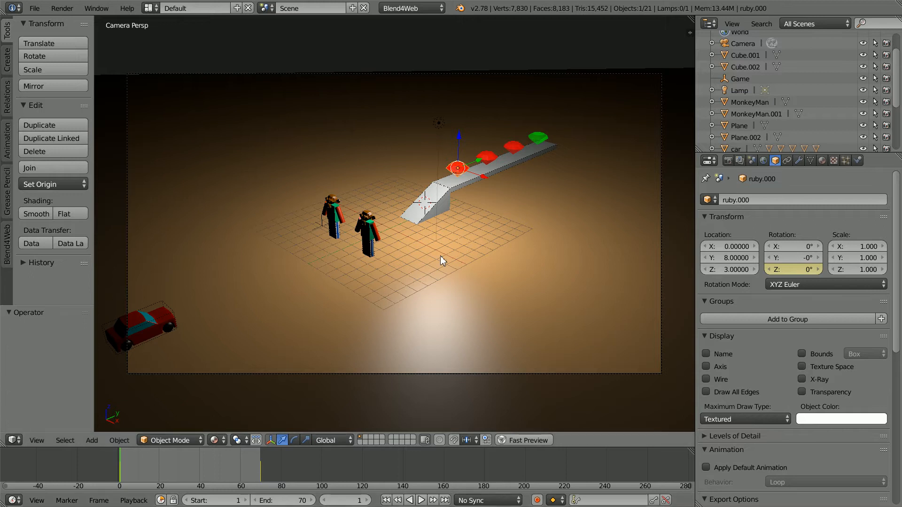
{"action": "mouse_move", "coordinate": [545, 252]}
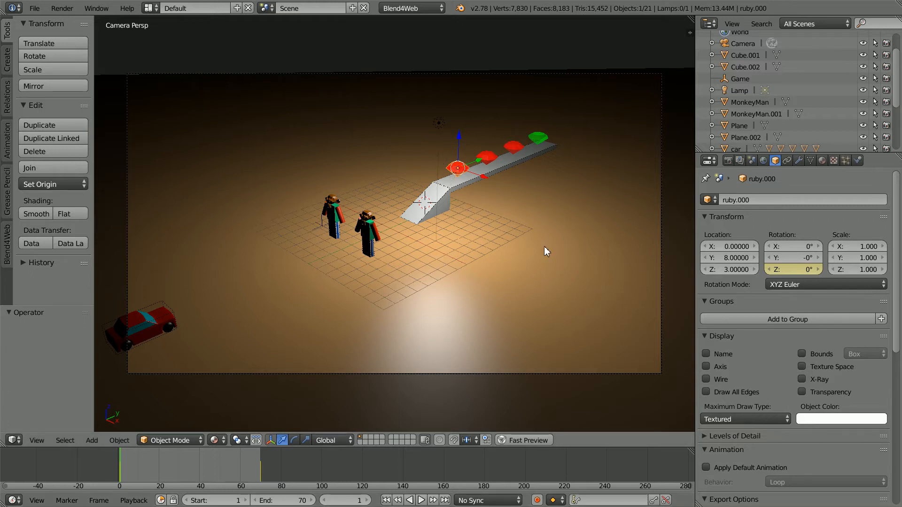
{"action": "mouse_move", "coordinate": [680, 413]}
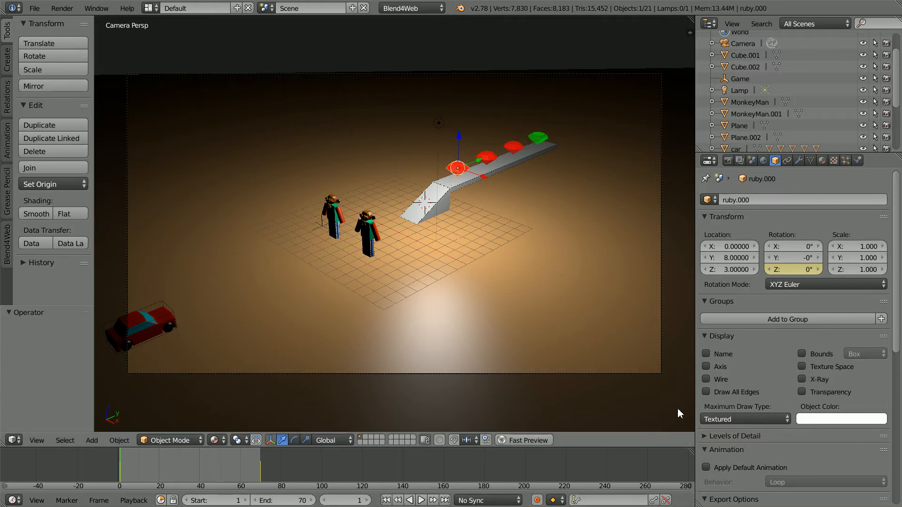
{"action": "mouse_move", "coordinate": [707, 480]}
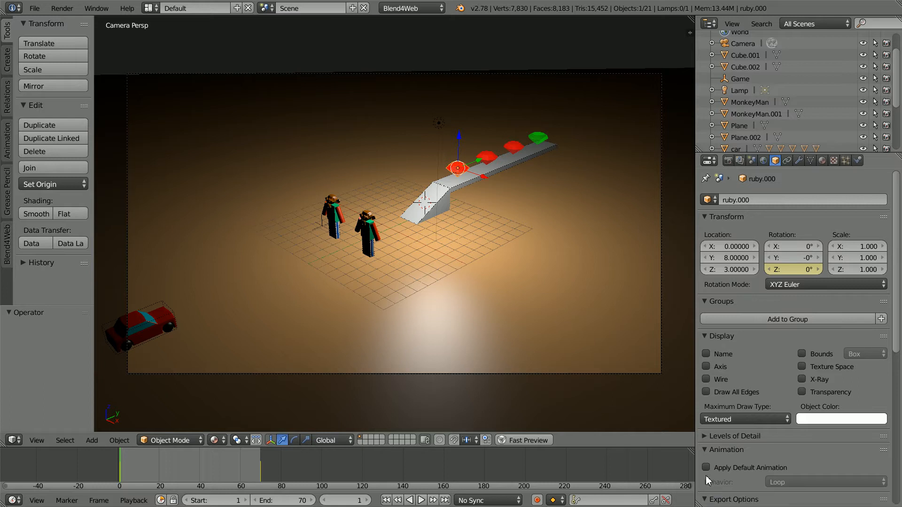
{"action": "left_click", "coordinate": [707, 467]}
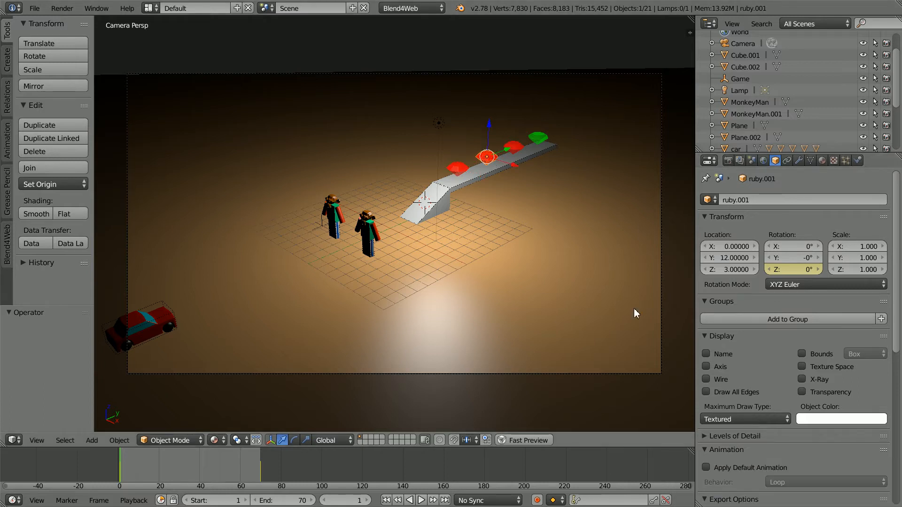
{"action": "left_click", "coordinate": [707, 466]}
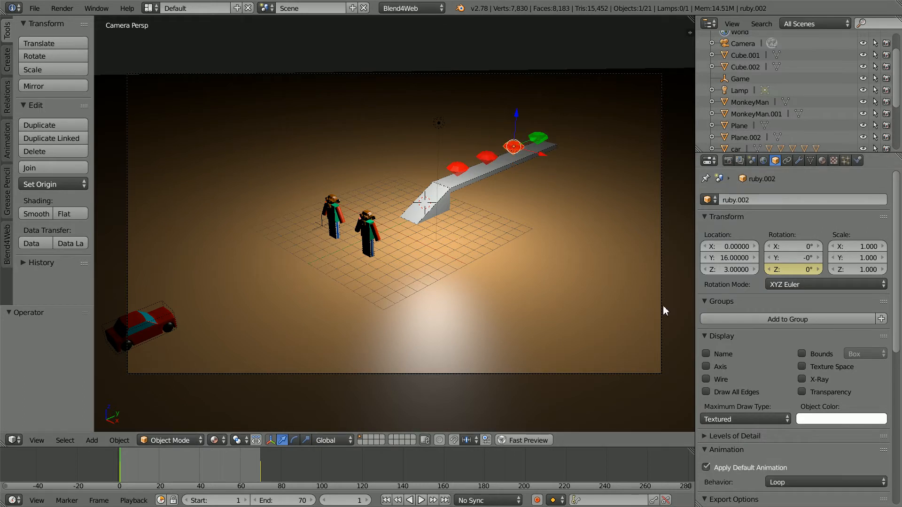
{"action": "left_click", "coordinate": [540, 138]}
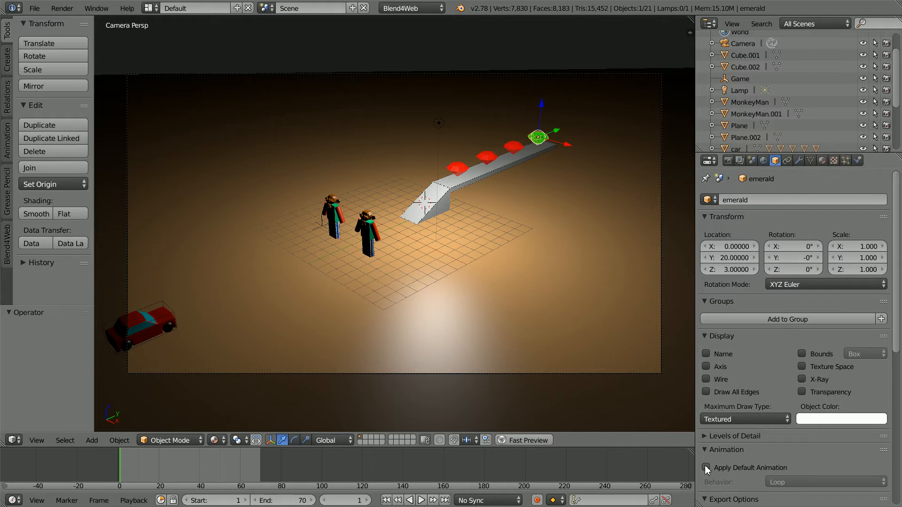
{"action": "left_click", "coordinate": [706, 468]}
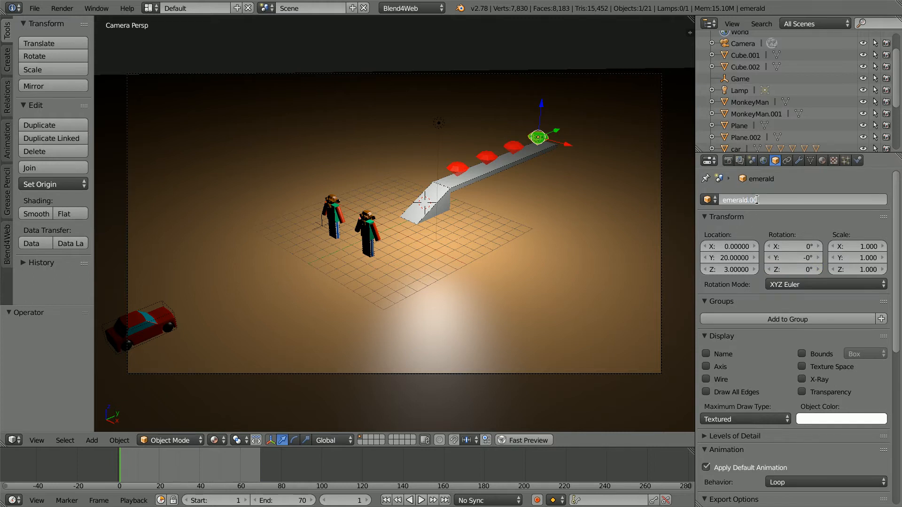
{"action": "key", "text": "Return"}
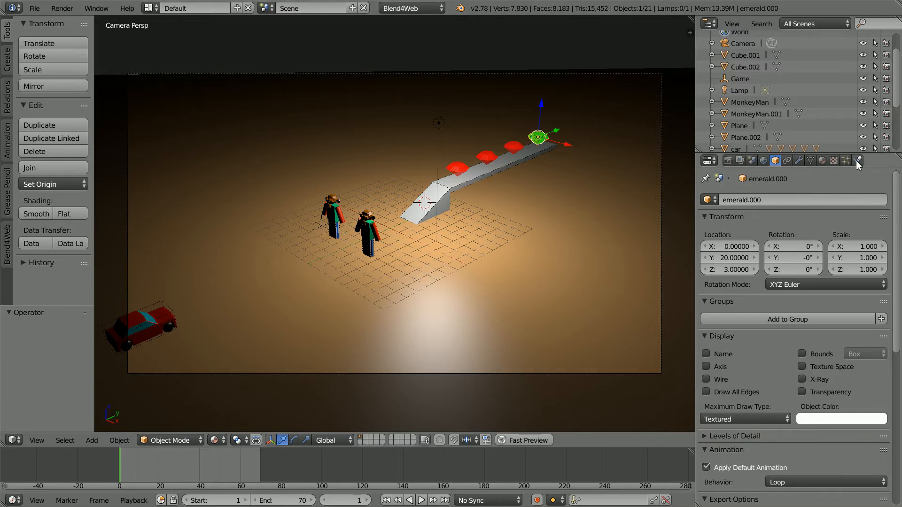
- Make emerald.000 a ghost physics object with cylinder collision bounds
{"action": "left_click", "coordinate": [856, 161]}
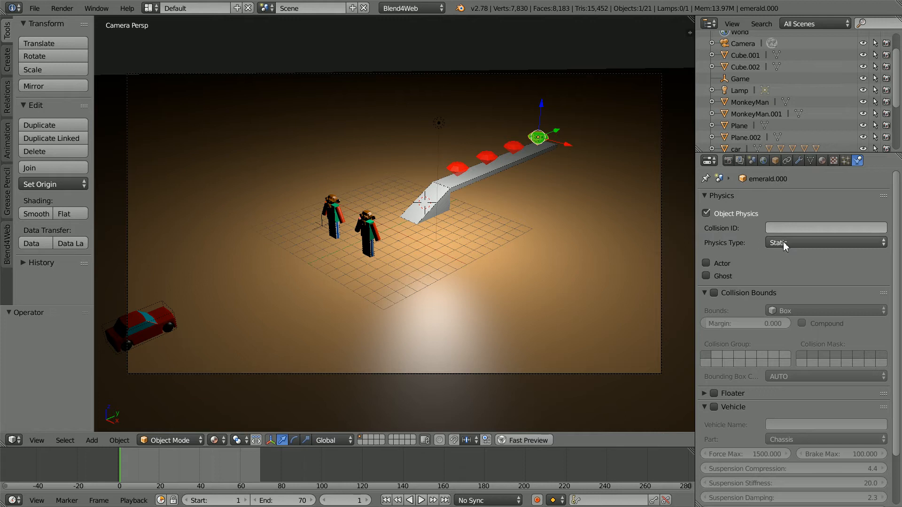
{"action": "mouse_move", "coordinate": [746, 272]}
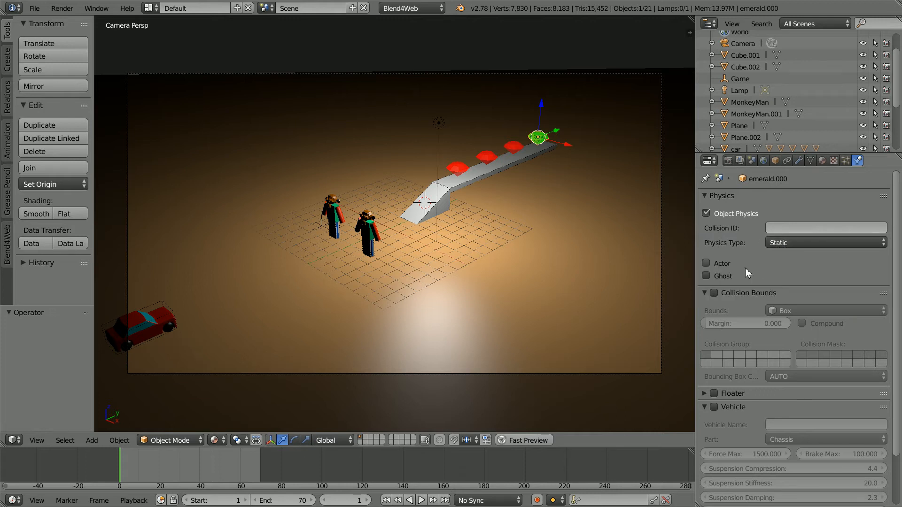
{"action": "left_click", "coordinate": [713, 293]}
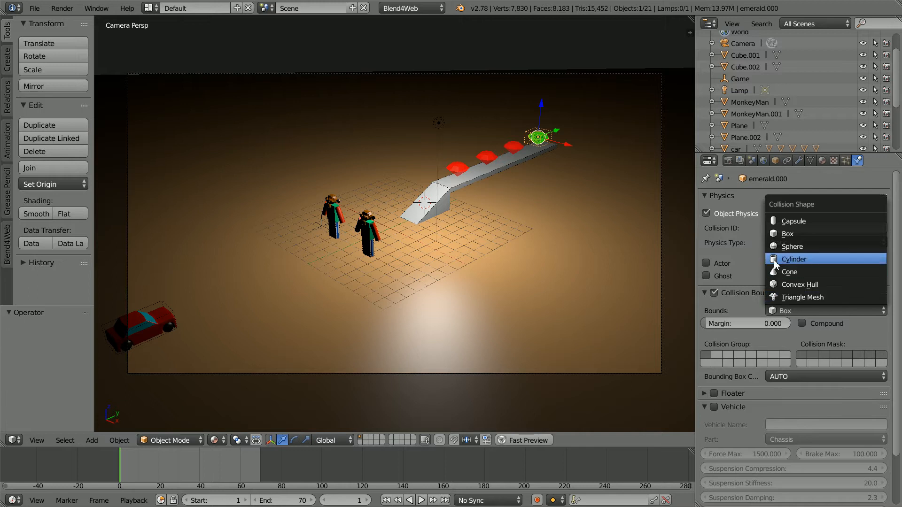
{"action": "left_click", "coordinate": [795, 259]}
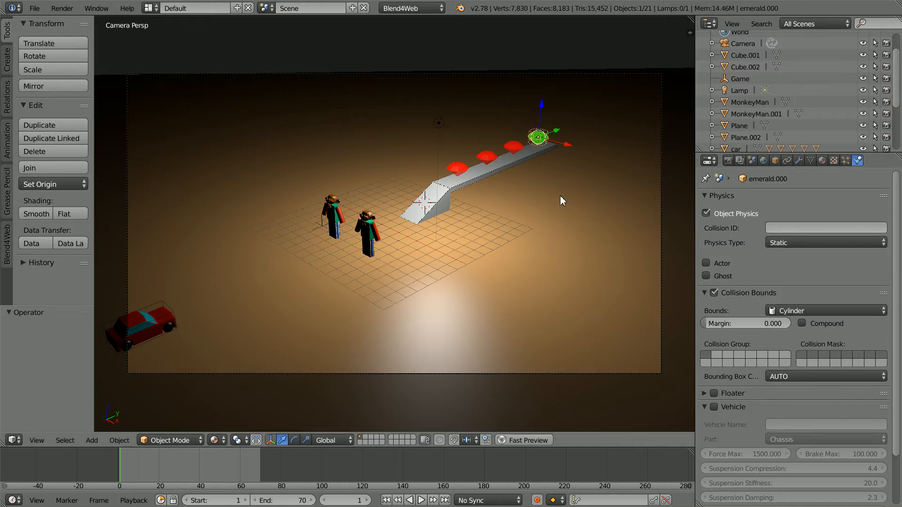
{"action": "mouse_move", "coordinate": [521, 140]}
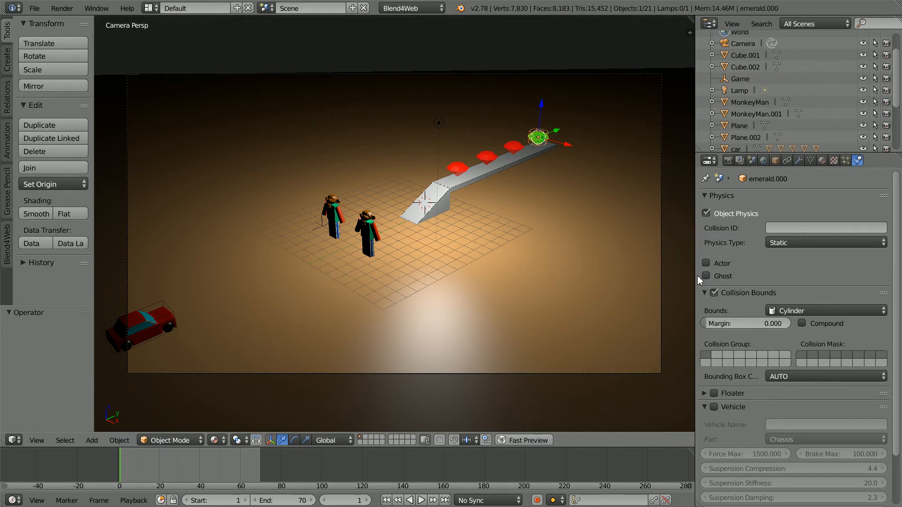
{"action": "left_click", "coordinate": [707, 276]}
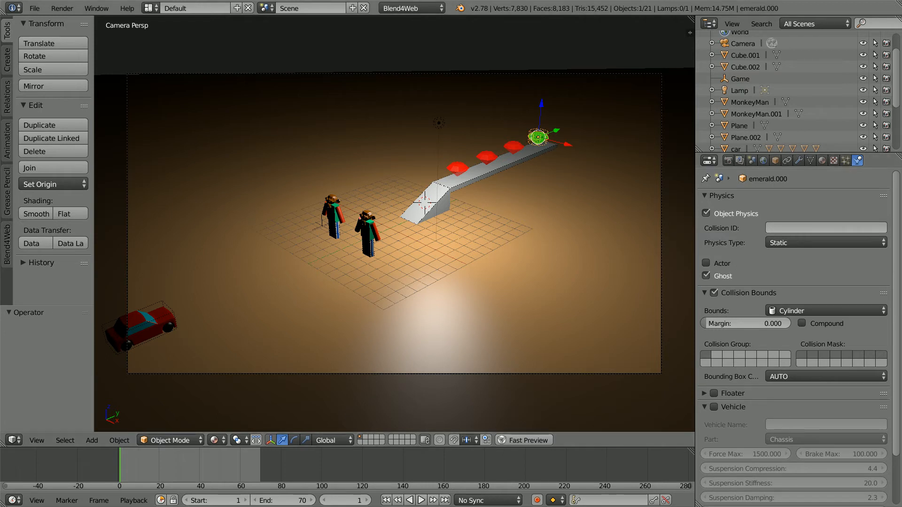
- Enable object physics on ruby.002, ruby.001 and ruby.000, with ghost and cylinder bounds
{"action": "left_click", "coordinate": [512, 145]}
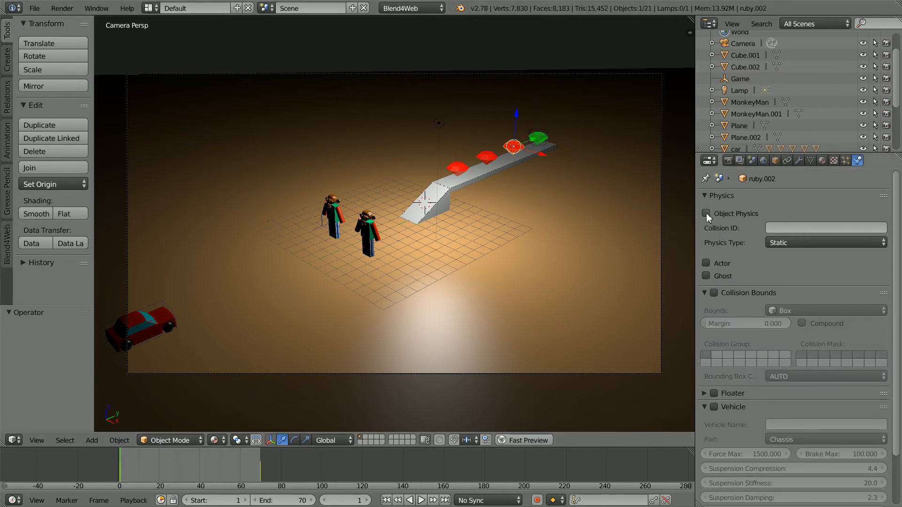
{"action": "left_click", "coordinate": [707, 213]}
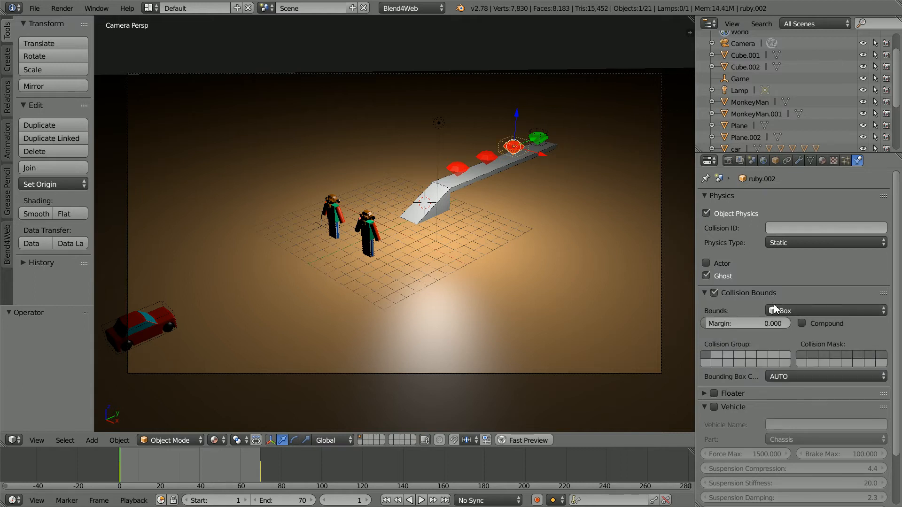
{"action": "left_click", "coordinate": [825, 310]}
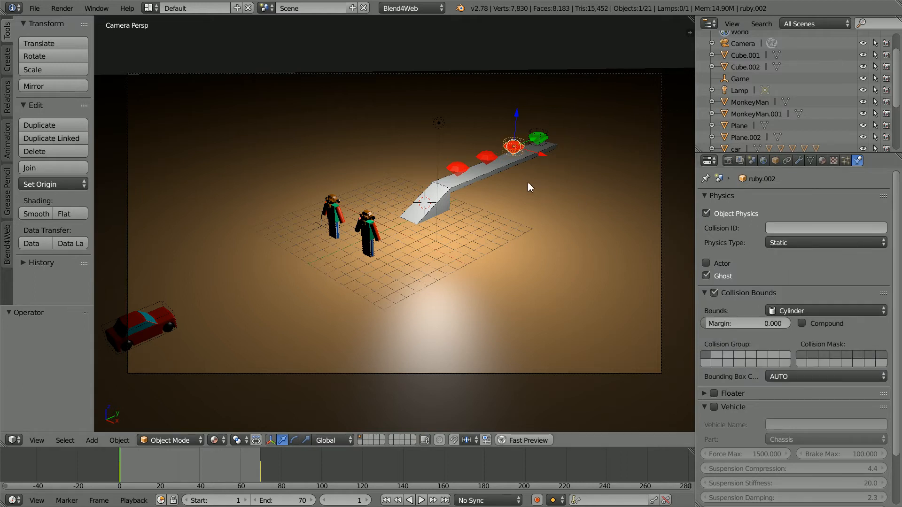
{"action": "left_click", "coordinate": [486, 144]}
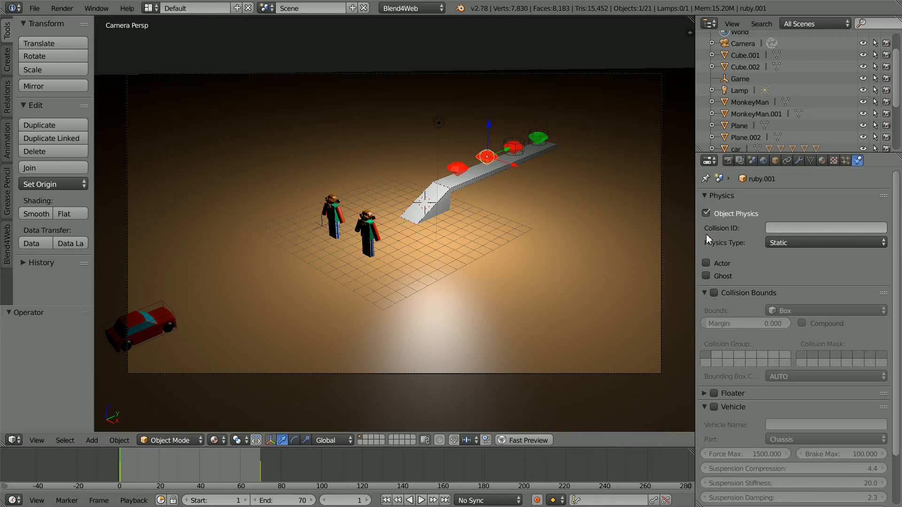
{"action": "left_click", "coordinate": [707, 275]}
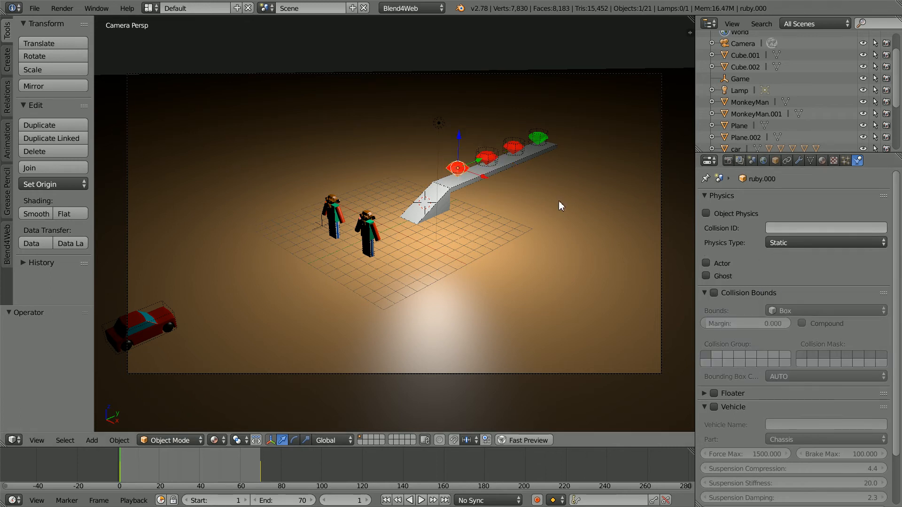
{"action": "left_click", "coordinate": [707, 212]}
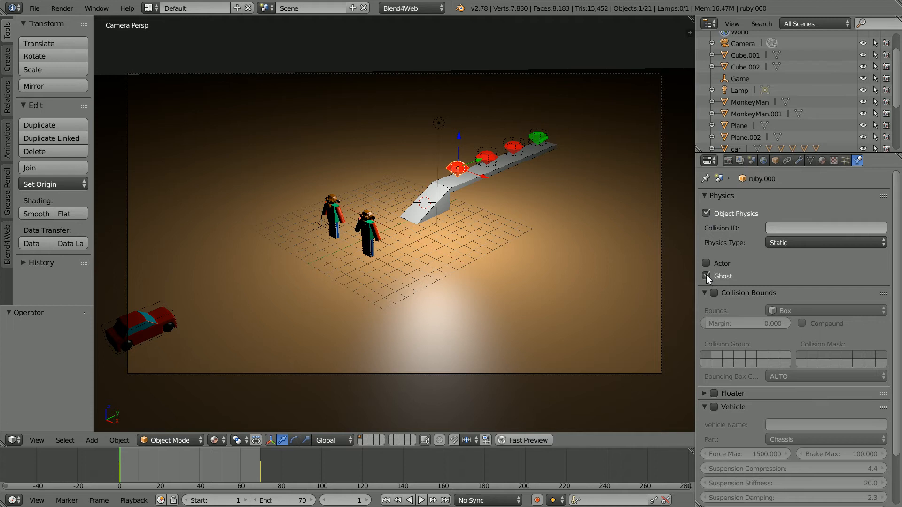
{"action": "left_click", "coordinate": [825, 310]}
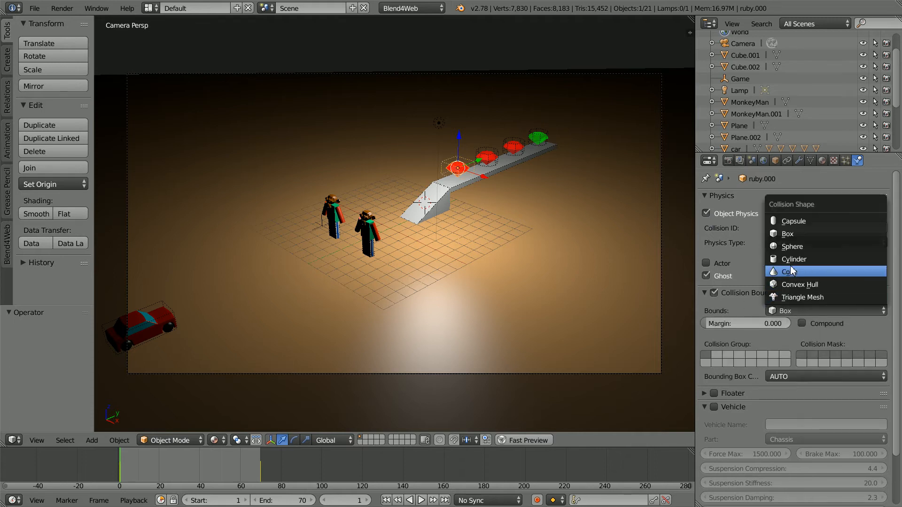
{"action": "left_click", "coordinate": [793, 259]}
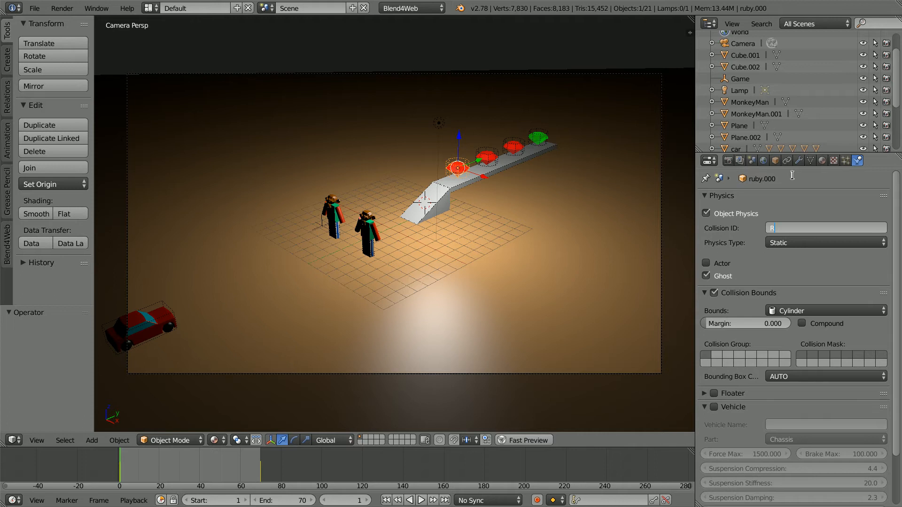
- Assign collision IDs RUBY00, RUBY01 and RUBY02 to the rubies and EMERALD to the emerald
{"action": "type", "text": "UBY00"}
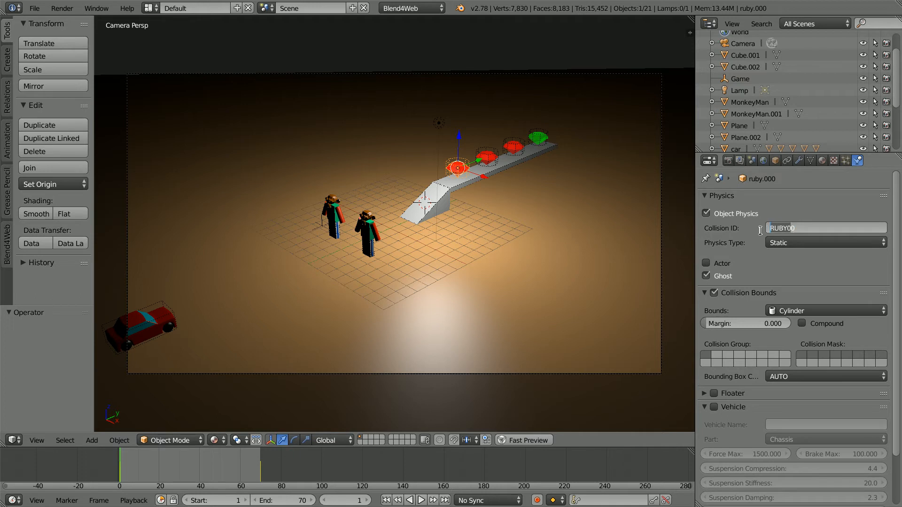
{"action": "mouse_move", "coordinate": [740, 197]}
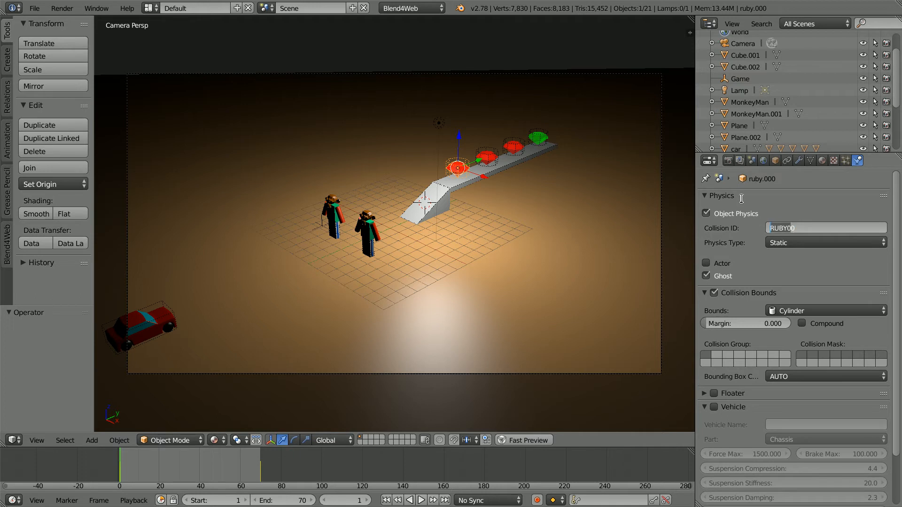
{"action": "left_click", "coordinate": [486, 156]}
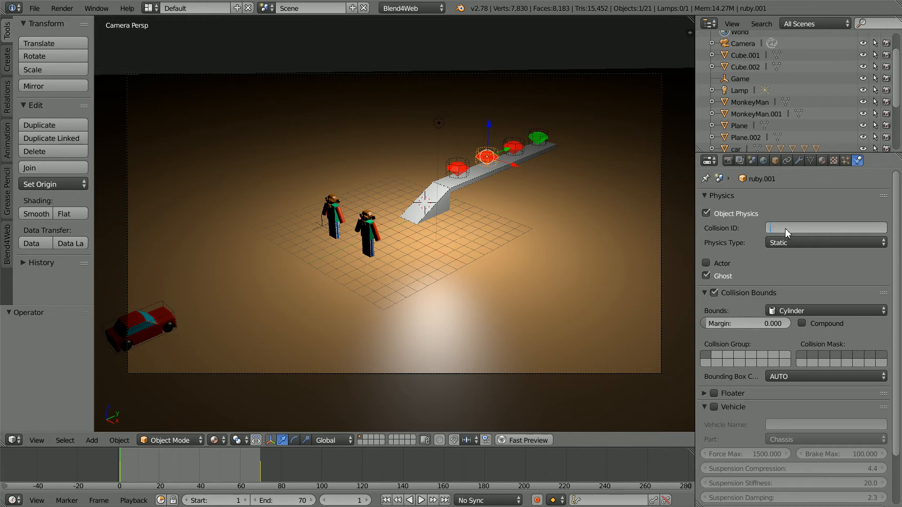
{"action": "type", "text": "RUBY01"}
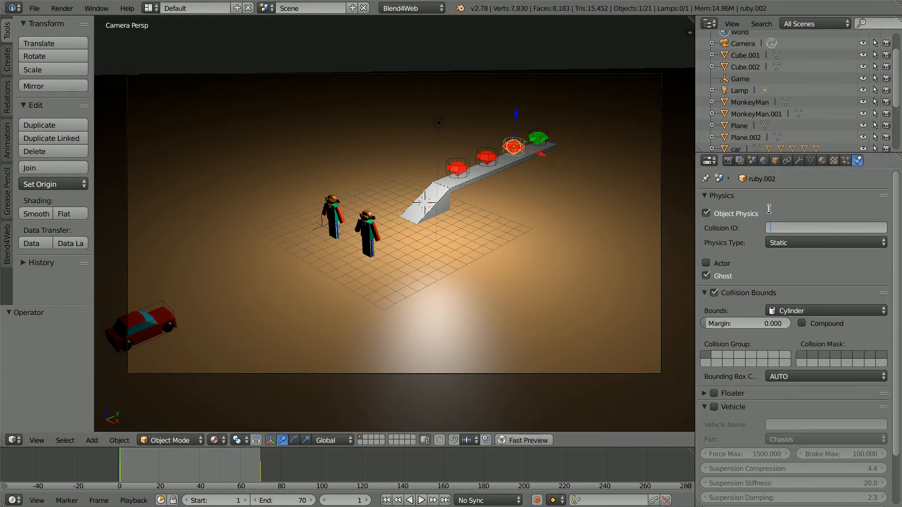
{"action": "type", "text": "RUBY0"}
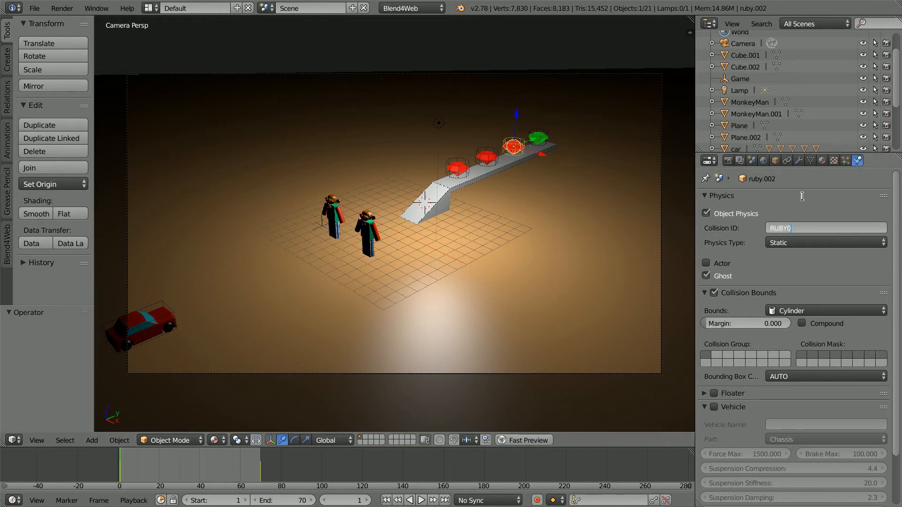
{"action": "type", "text": "2"}
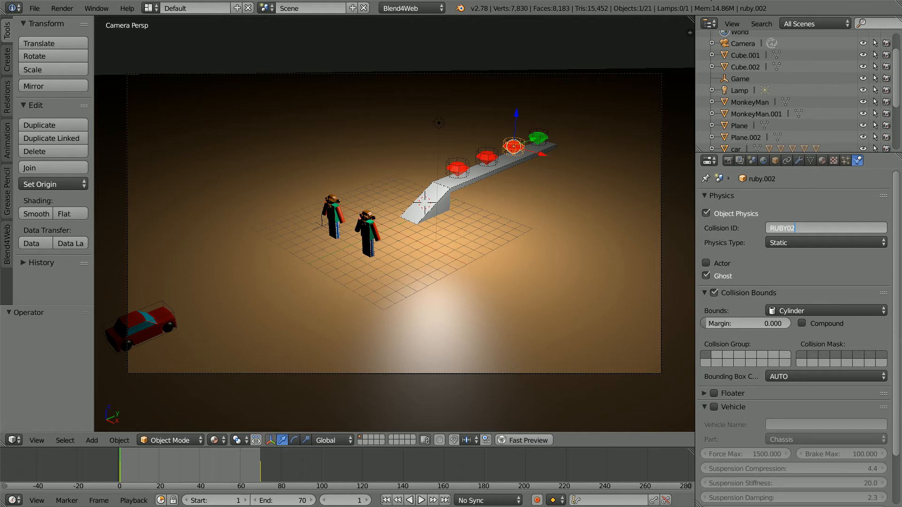
{"action": "left_click", "coordinate": [538, 137]}
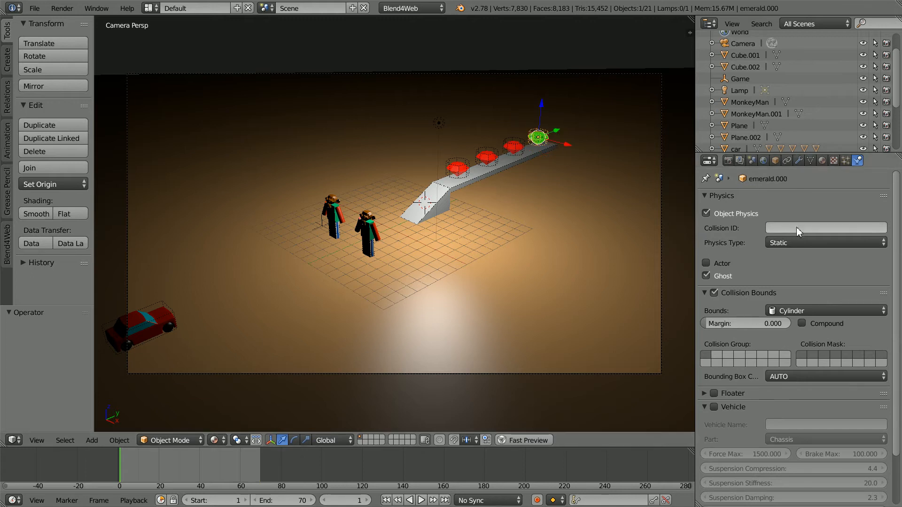
{"action": "type", "text": "EMERA"}
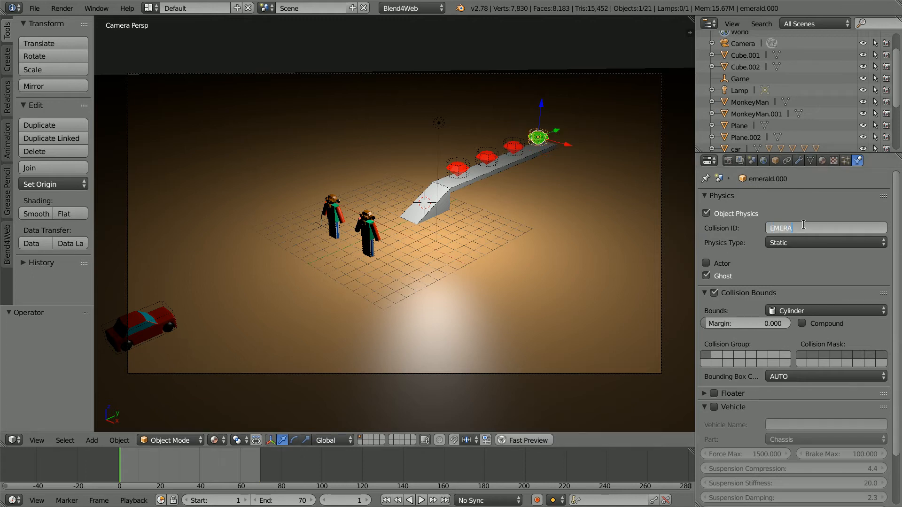
{"action": "type", "text": "LD"}
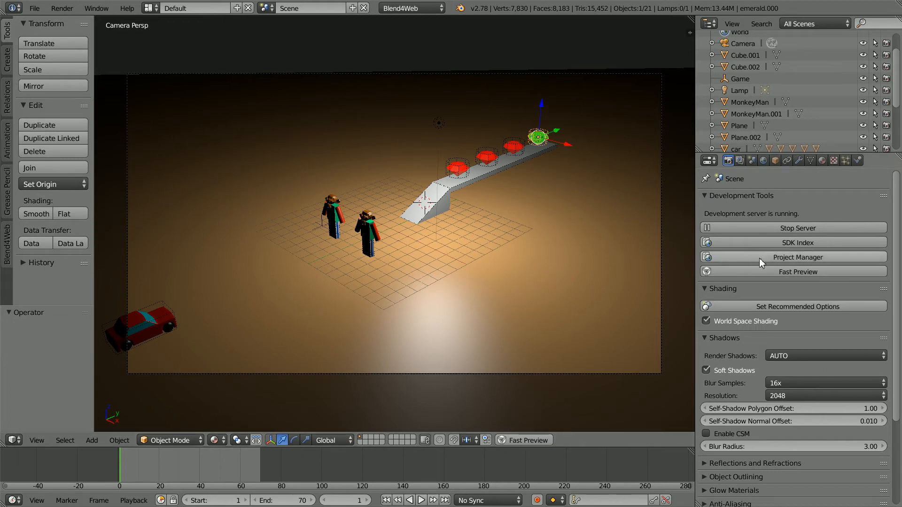
{"action": "mouse_move", "coordinate": [799, 257]}
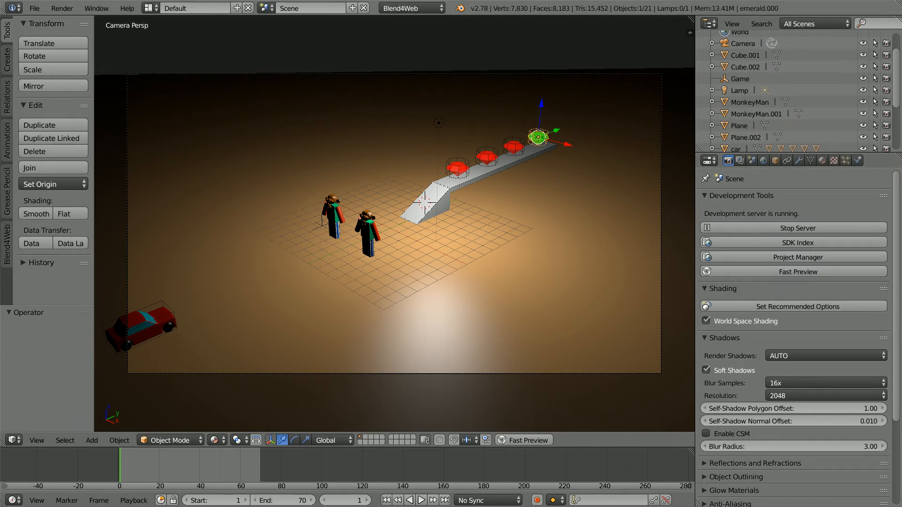
- Launch the Blend4Web Project Manager from the Development Tools in Scene properties
{"action": "left_click", "coordinate": [791, 256]}
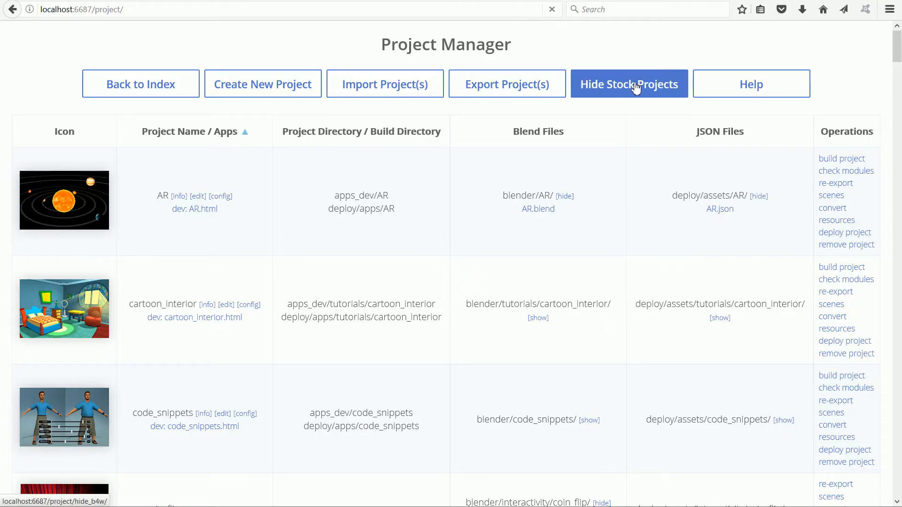
- Hide the stock projects and create a new project named my_driving_game1
{"action": "left_click", "coordinate": [628, 84]}
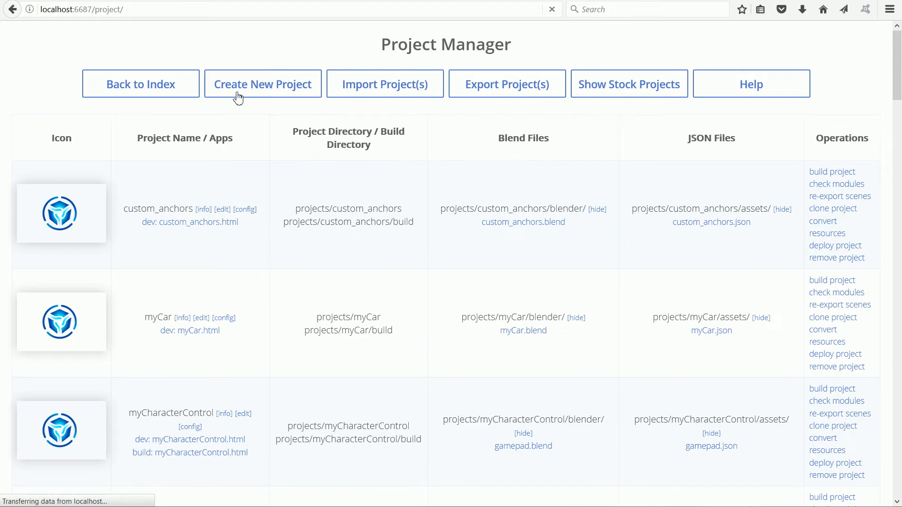
{"action": "left_click", "coordinate": [262, 84]}
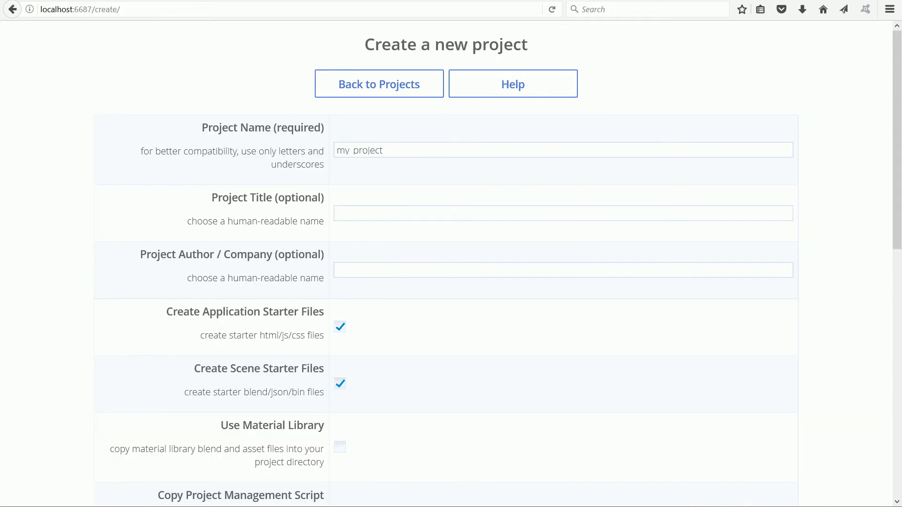
{"action": "left_click", "coordinate": [397, 149]}
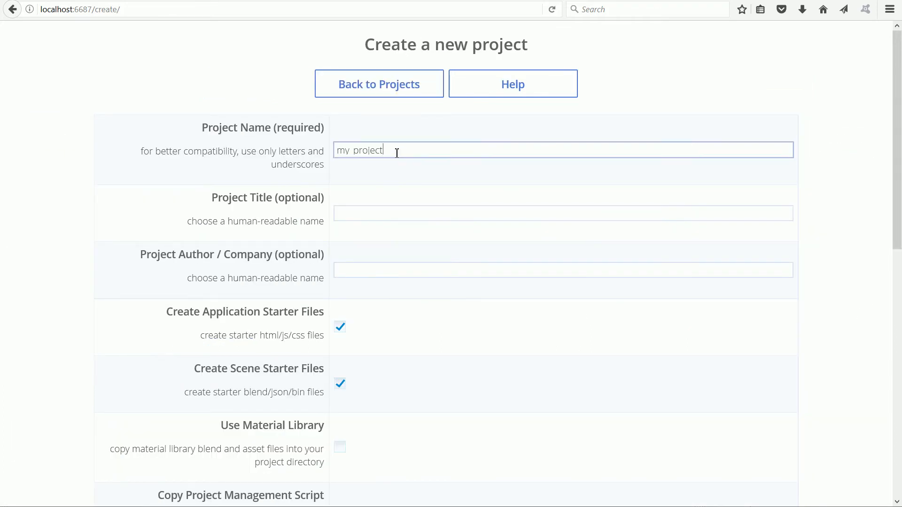
{"action": "double_click", "coordinate": [368, 149]}
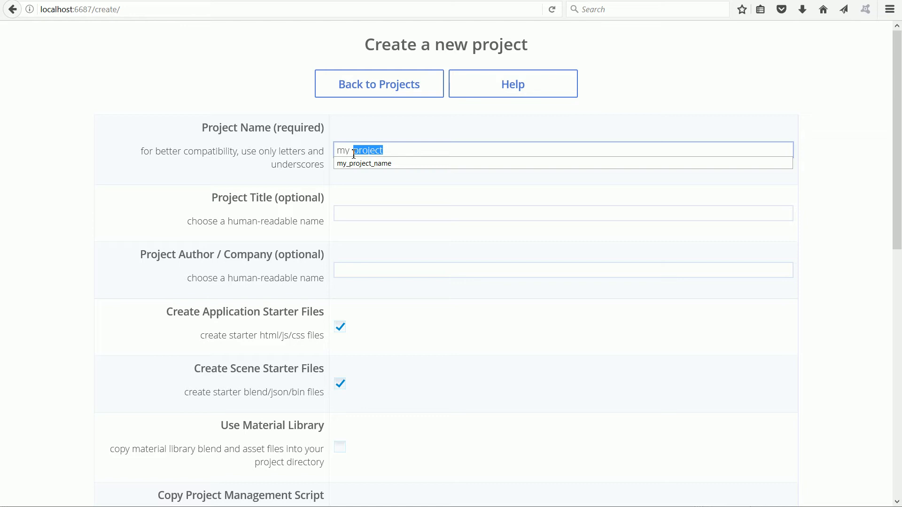
{"action": "type", "text": "rd"}
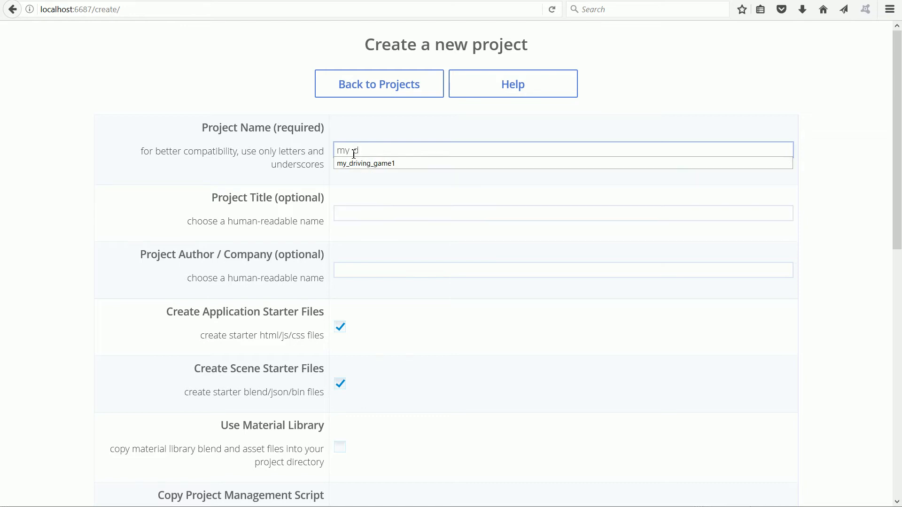
{"action": "scroll", "scroll_direction": "down", "scroll_amount": 3}
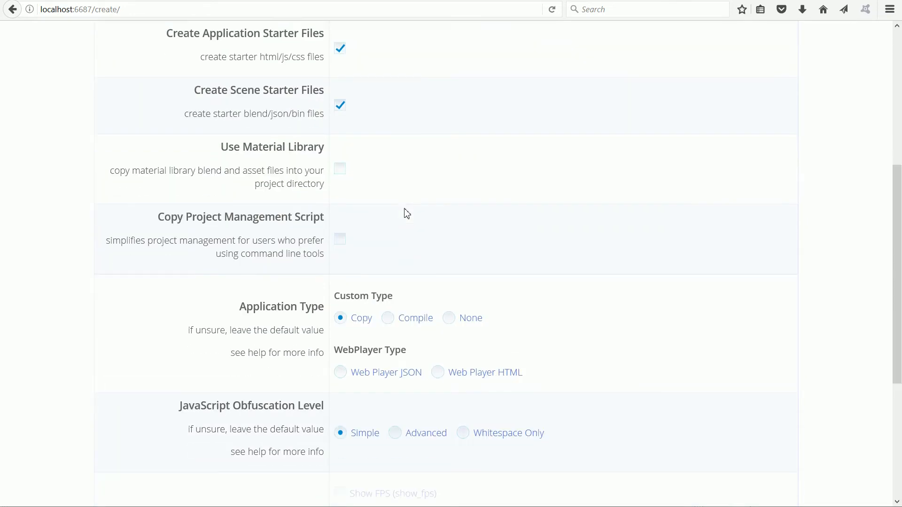
{"action": "scroll", "scroll_direction": "down", "scroll_amount": 3}
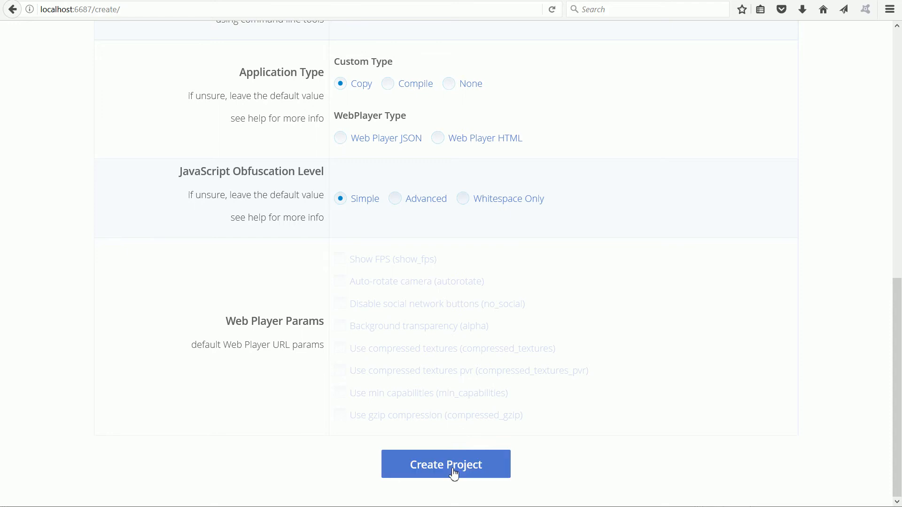
{"action": "left_click", "coordinate": [445, 464]}
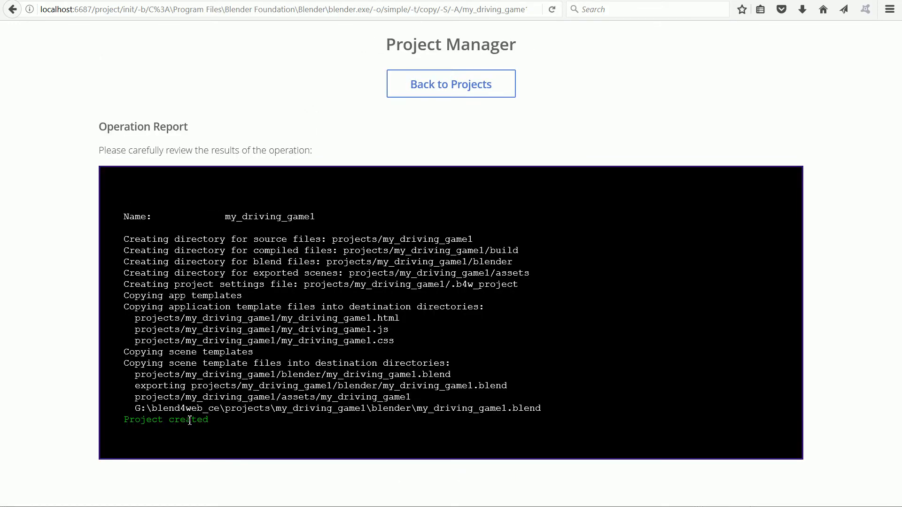
{"action": "mouse_move", "coordinate": [451, 83]}
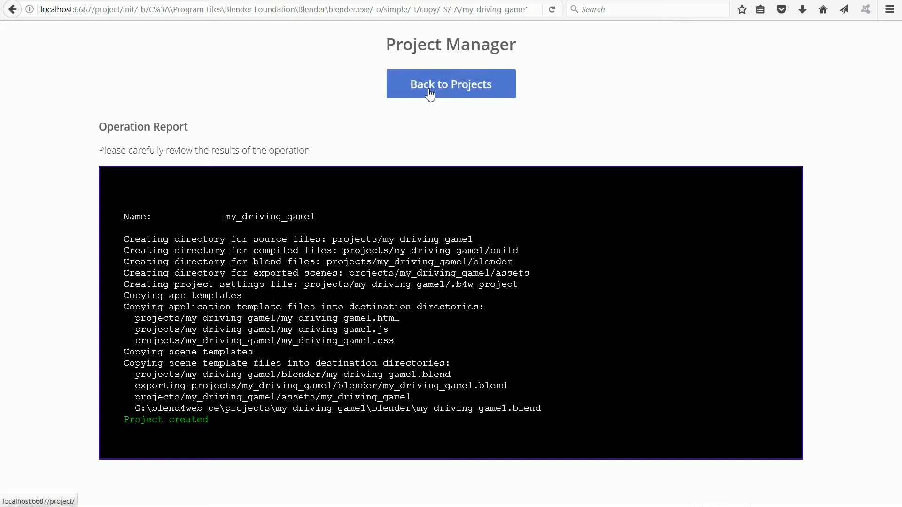
- Return to the project list to find the my_driving_game1 entry
{"action": "left_click", "coordinate": [450, 84]}
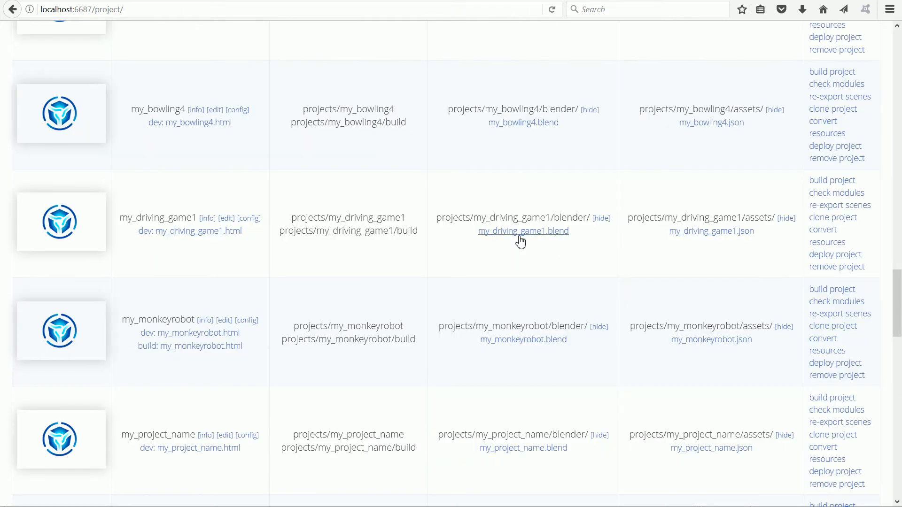
{"action": "mouse_move", "coordinate": [494, 240]}
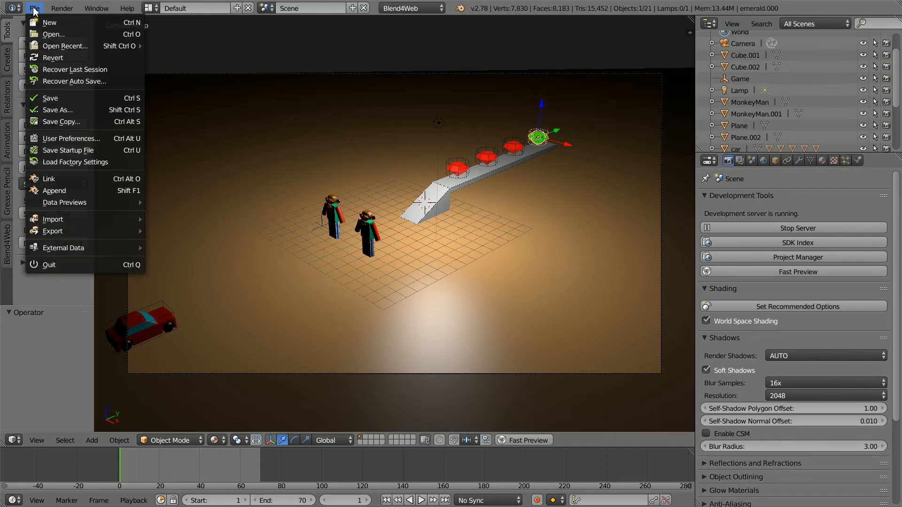
- Save the scene as my_driving_game1.blend in projects/my_driving_game1/blender under blend4web_ce
{"action": "left_click", "coordinate": [57, 109]}
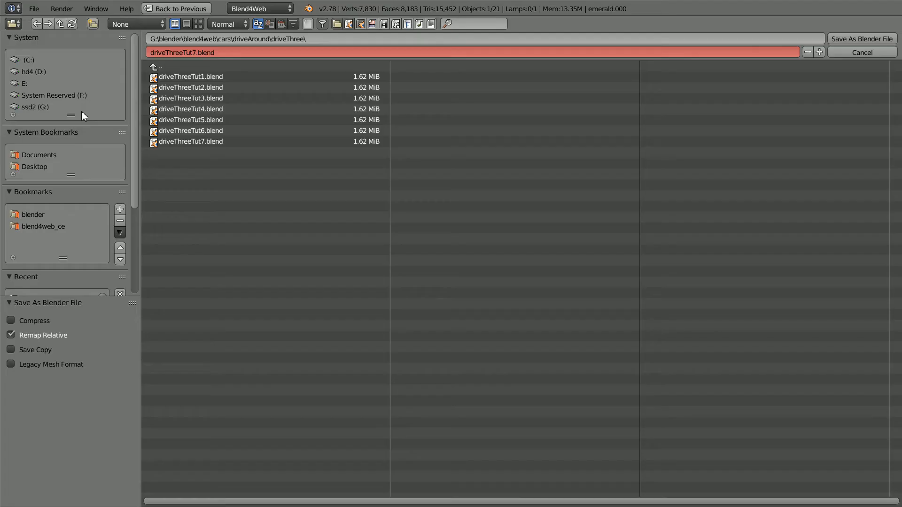
{"action": "left_click", "coordinate": [34, 108]}
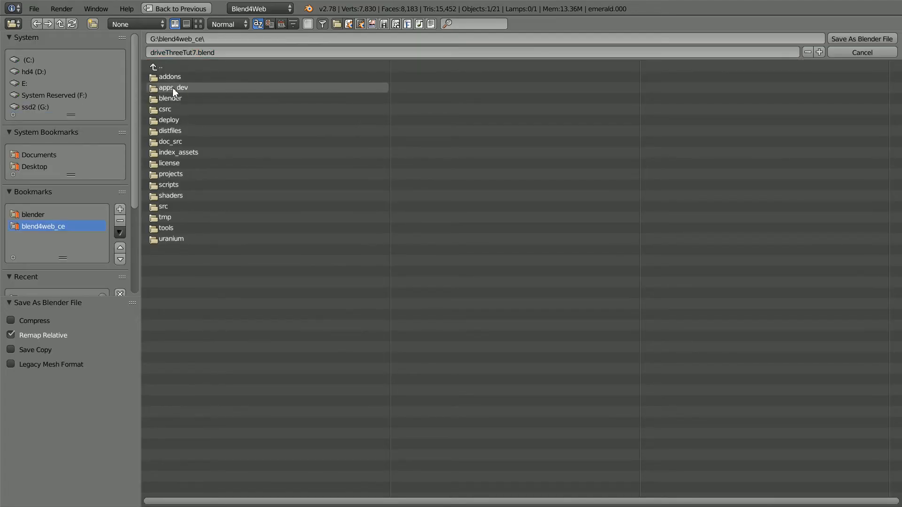
{"action": "double_click", "coordinate": [169, 174]}
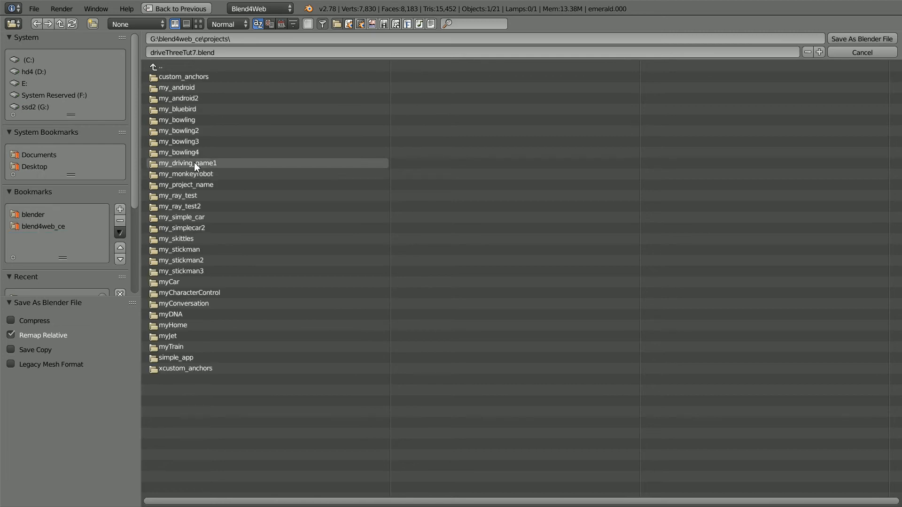
{"action": "double_click", "coordinate": [185, 164]}
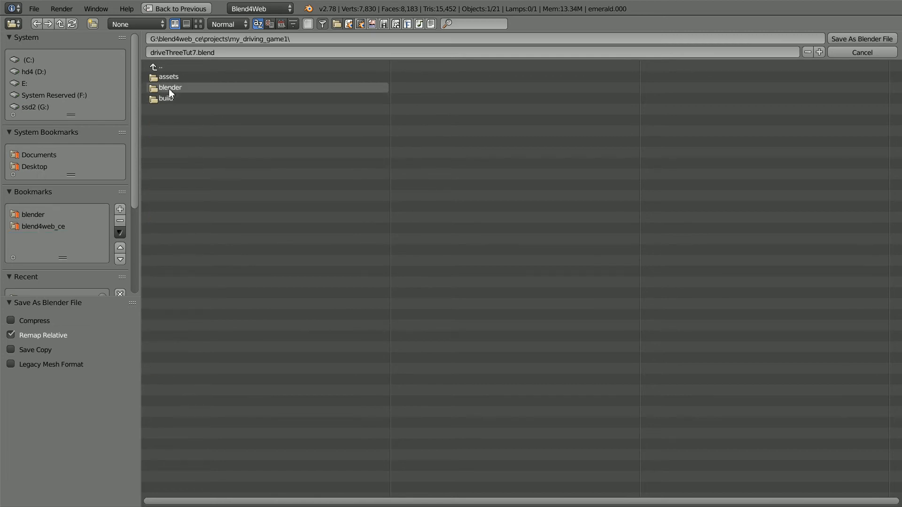
{"action": "double_click", "coordinate": [170, 87]}
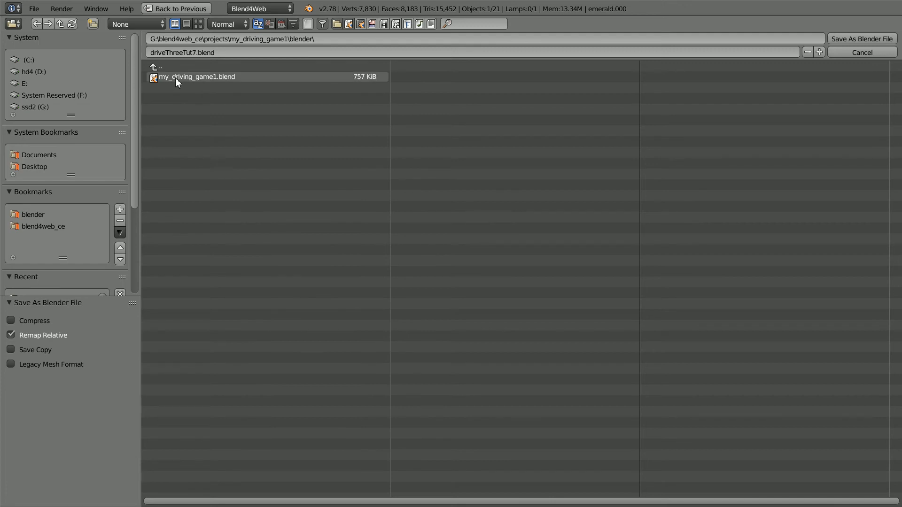
{"action": "left_click", "coordinate": [195, 77]}
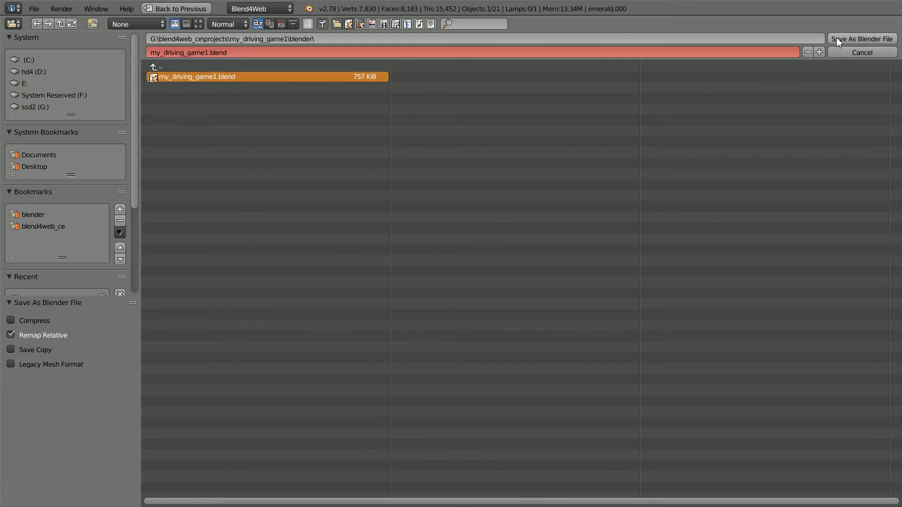
{"action": "left_click", "coordinate": [861, 38]}
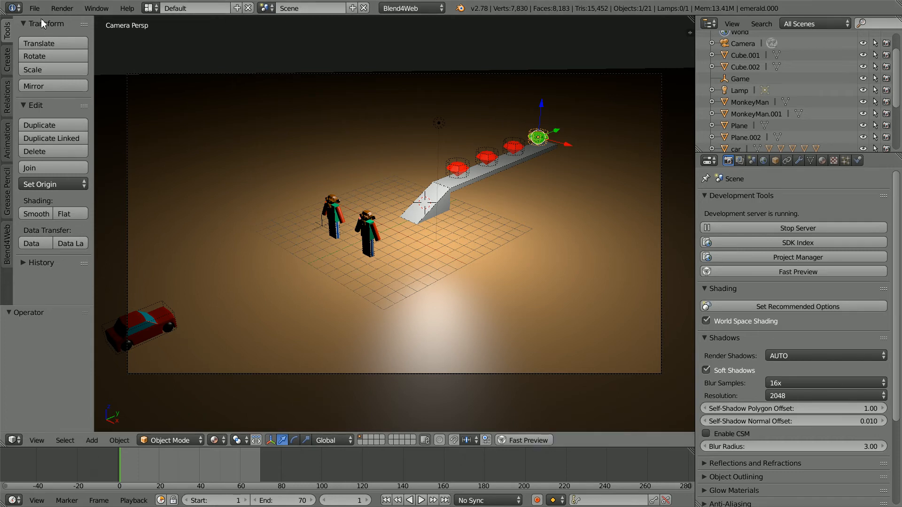
- Export the scene as Blend4Web JSON over my_driving_game1.json in the assets folder
{"action": "left_click", "coordinate": [34, 7]}
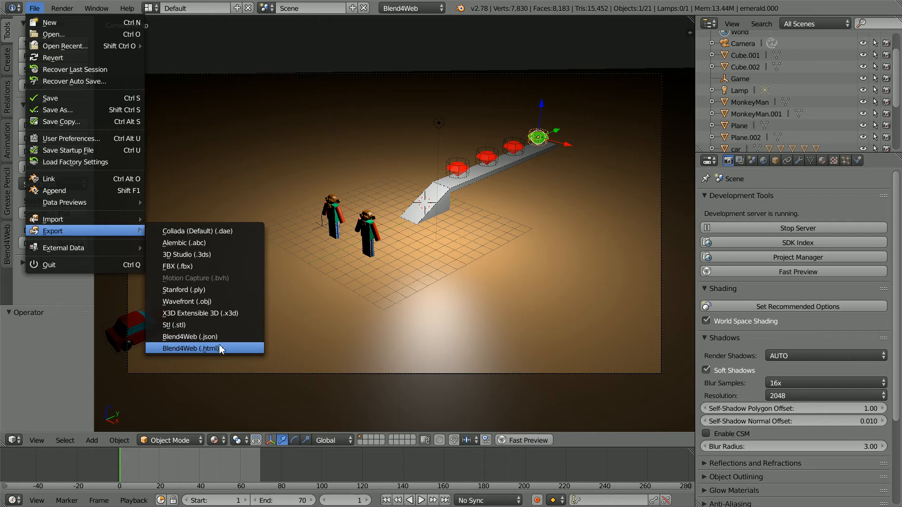
{"action": "left_click", "coordinate": [189, 336]}
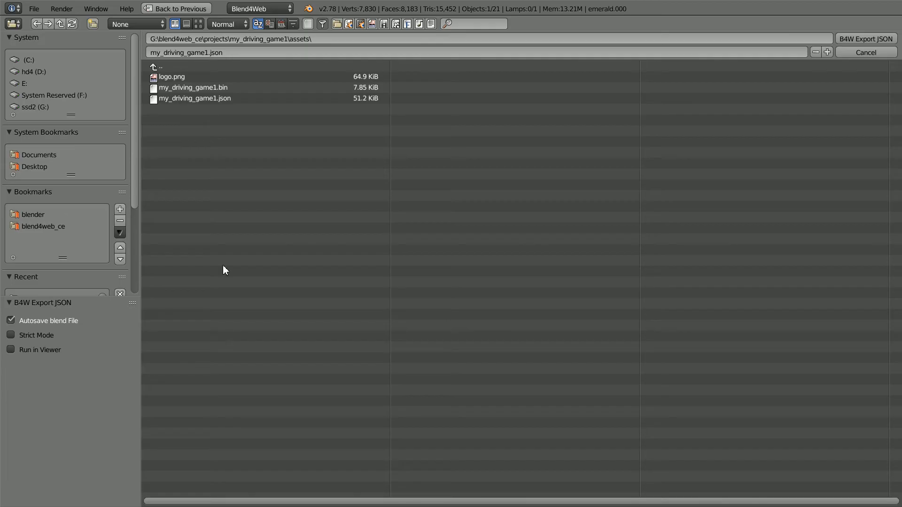
{"action": "mouse_move", "coordinate": [232, 38]}
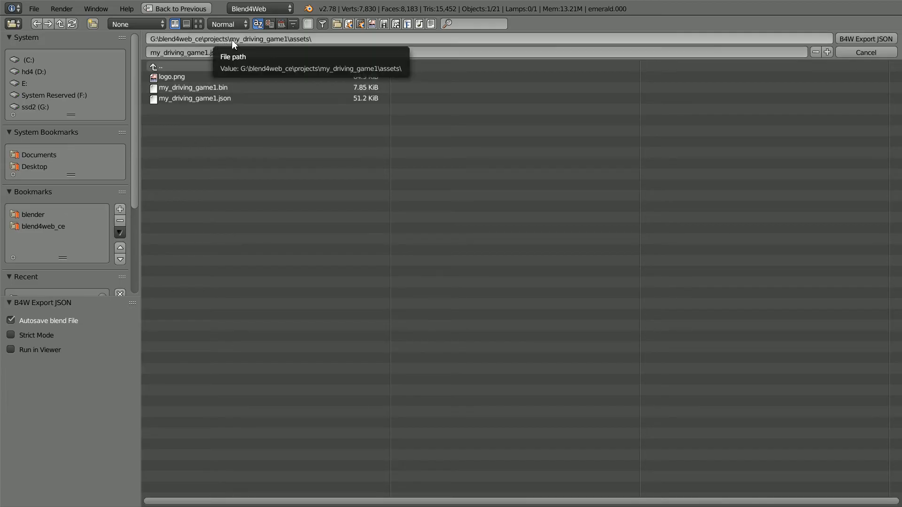
{"action": "mouse_move", "coordinate": [310, 46]}
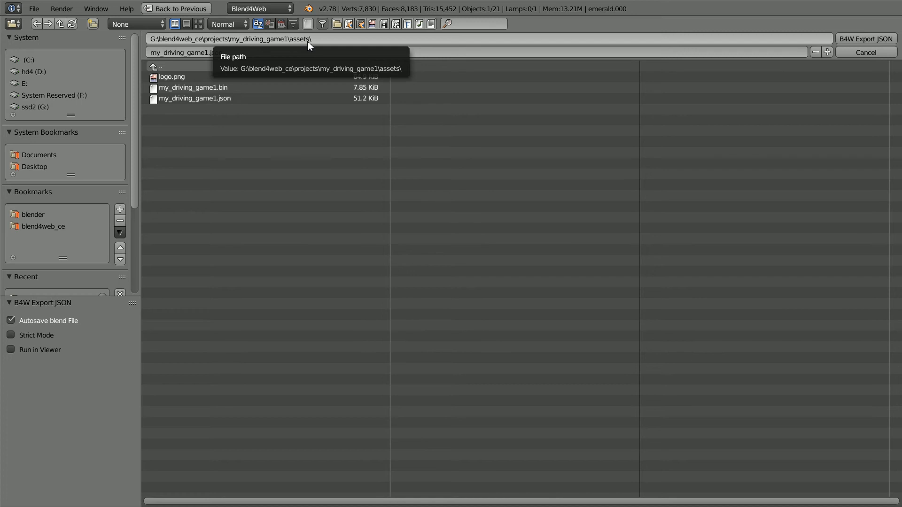
{"action": "left_click", "coordinate": [195, 98]}
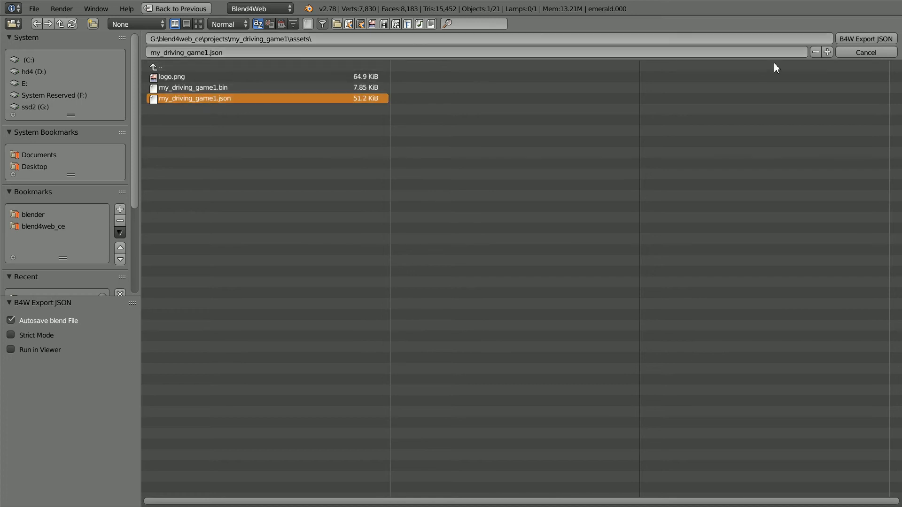
{"action": "mouse_move", "coordinate": [865, 39]}
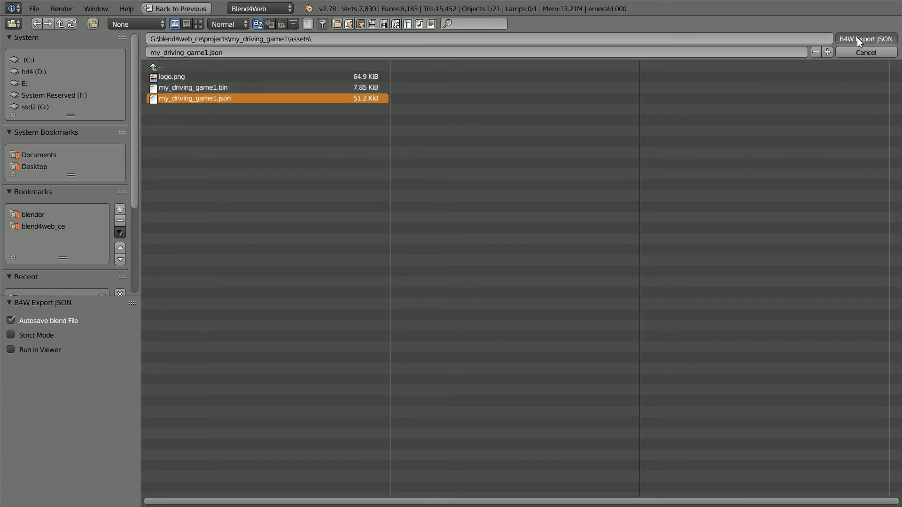
{"action": "left_click", "coordinate": [865, 39]}
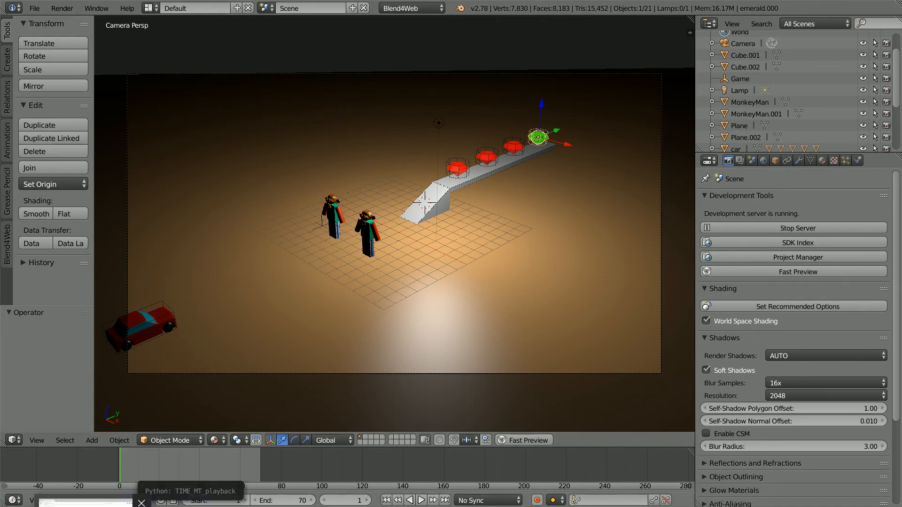
- Load my_driving_game1.js in the Project Manager's source editor for my_driving_game1
{"action": "left_click", "coordinate": [791, 271]}
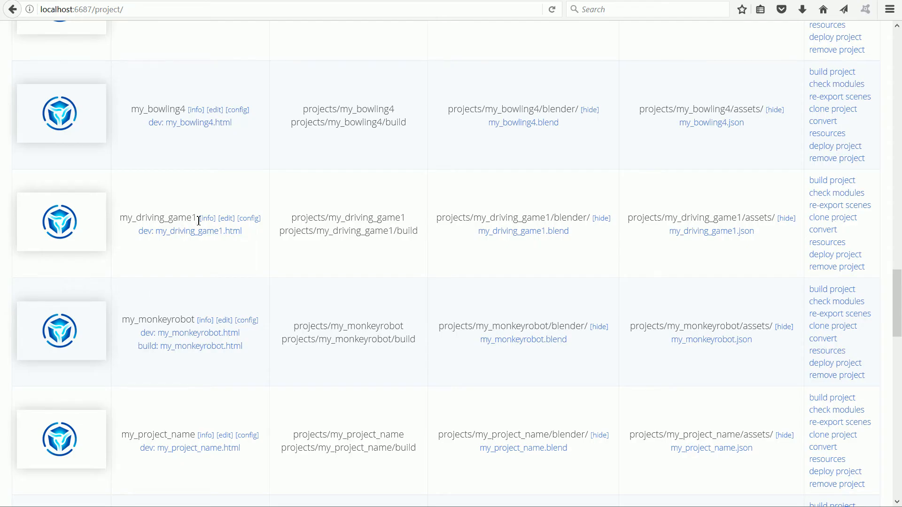
{"action": "left_click", "coordinate": [226, 218]}
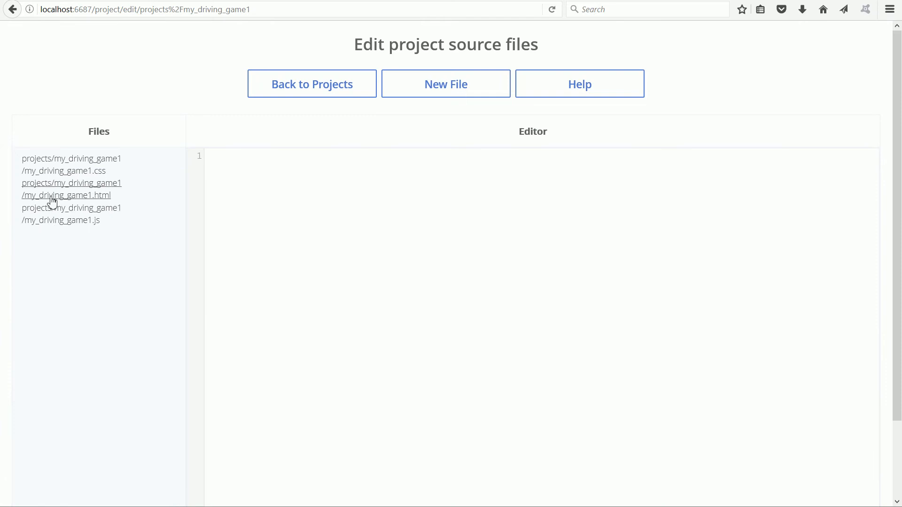
{"action": "mouse_move", "coordinate": [61, 225]}
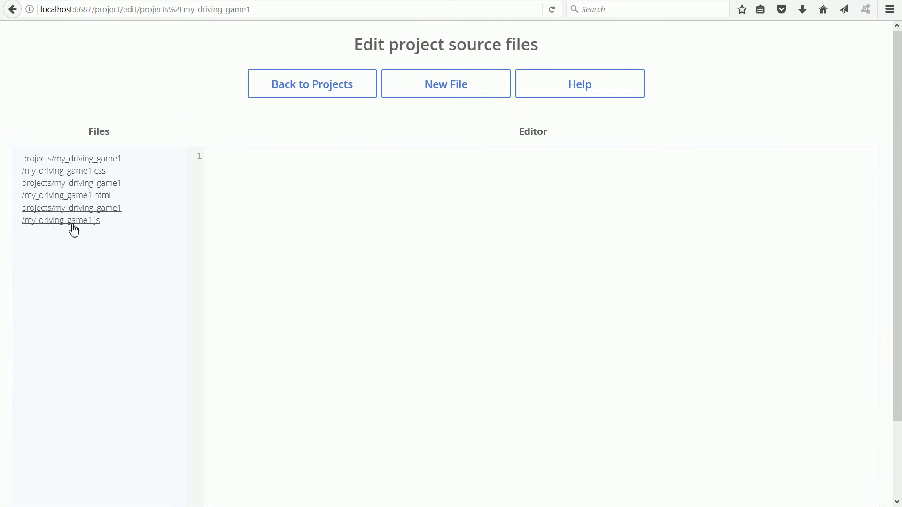
{"action": "left_click", "coordinate": [61, 215]}
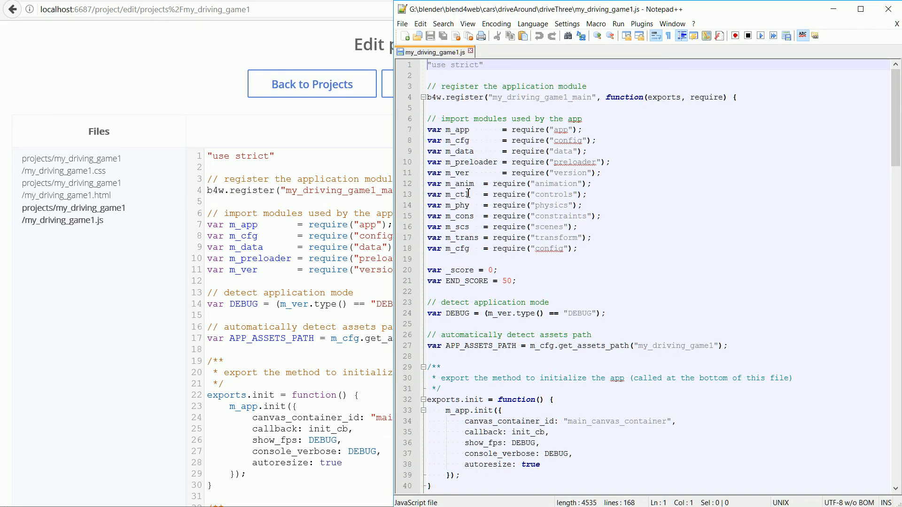
{"action": "mouse_move", "coordinate": [460, 162]}
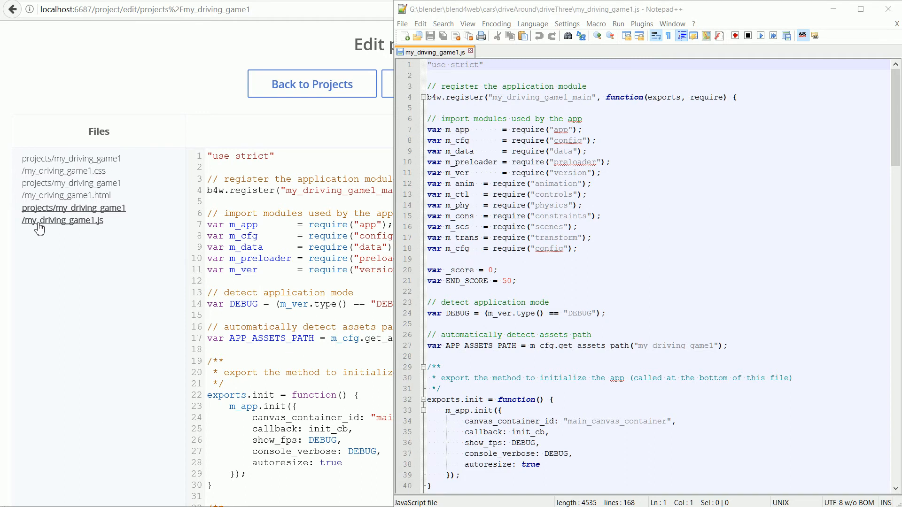
{"action": "mouse_move", "coordinate": [96, 224]}
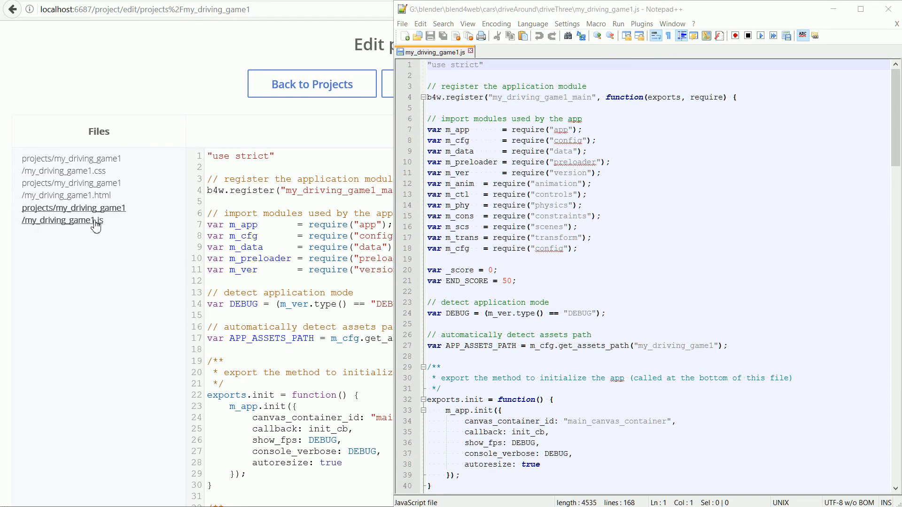
{"action": "mouse_move", "coordinate": [651, 346]}
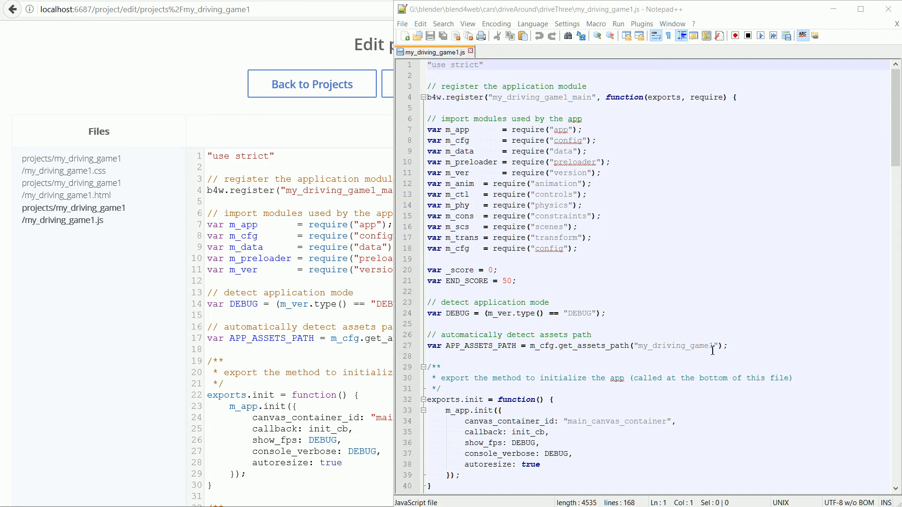
{"action": "mouse_move", "coordinate": [579, 301]}
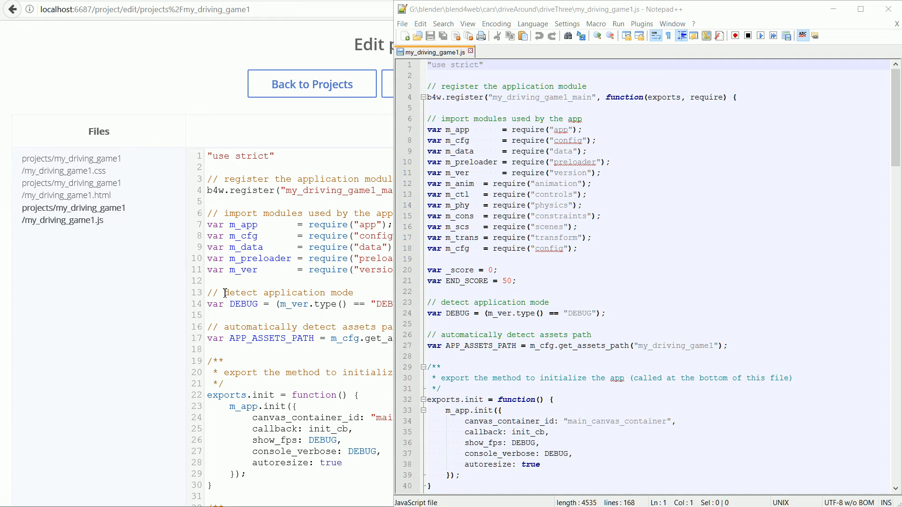
{"action": "mouse_move", "coordinate": [574, 5]}
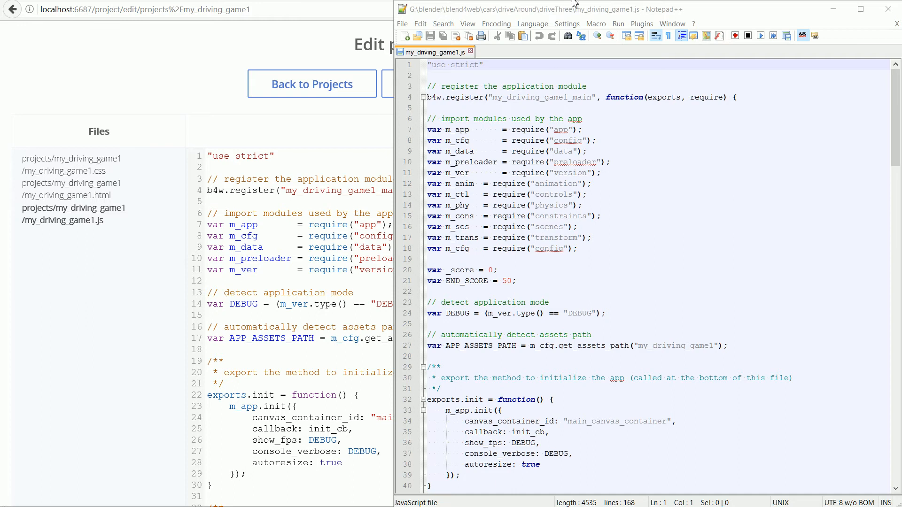
- Copy lines 12–21 of imports and score variables from Notepad++ to the browser script
{"action": "left_click", "coordinate": [429, 183]}
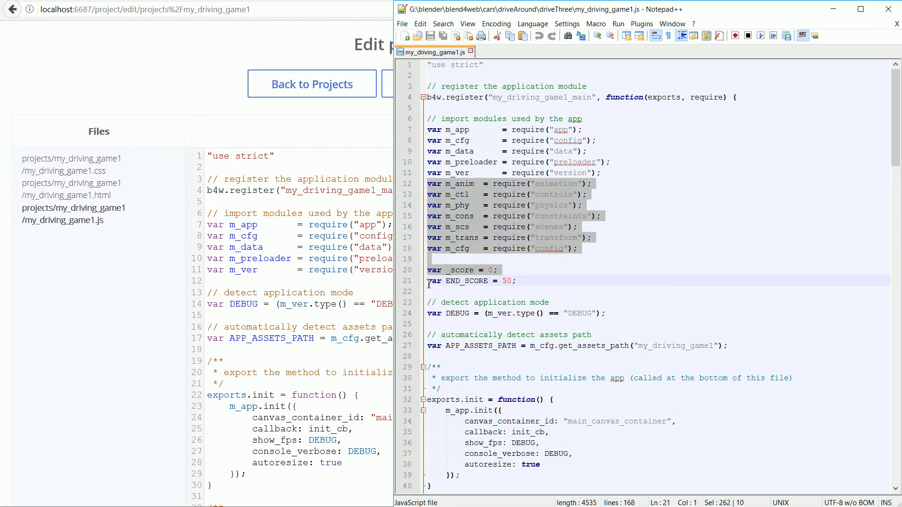
{"action": "left_click", "coordinate": [429, 292]}
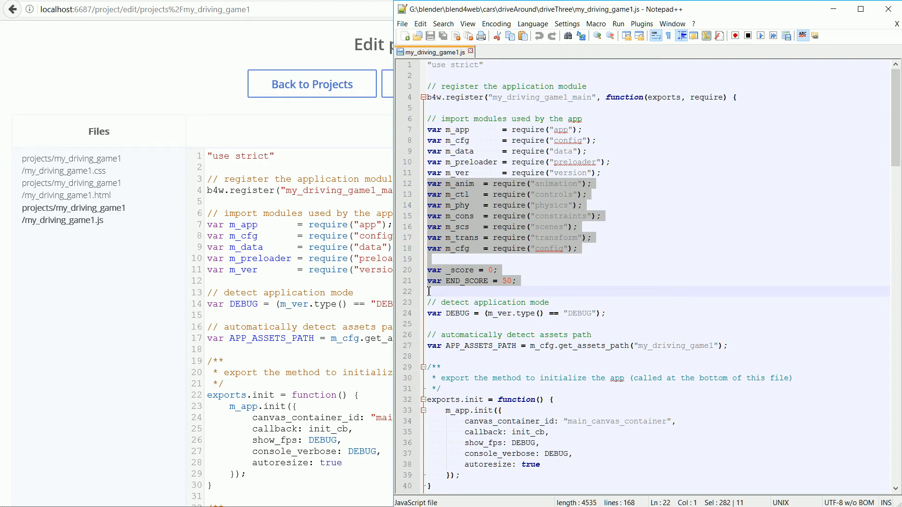
{"action": "right_click", "coordinate": [511, 230]}
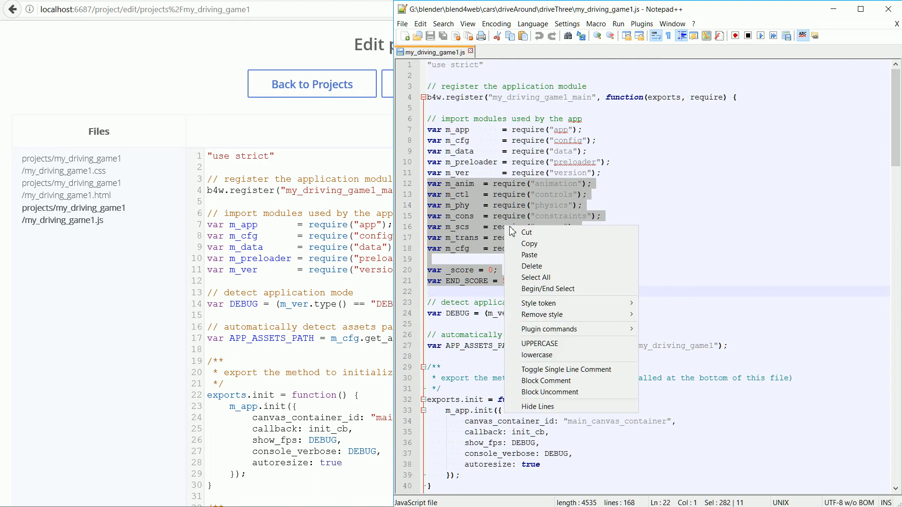
{"action": "left_click", "coordinate": [213, 286]}
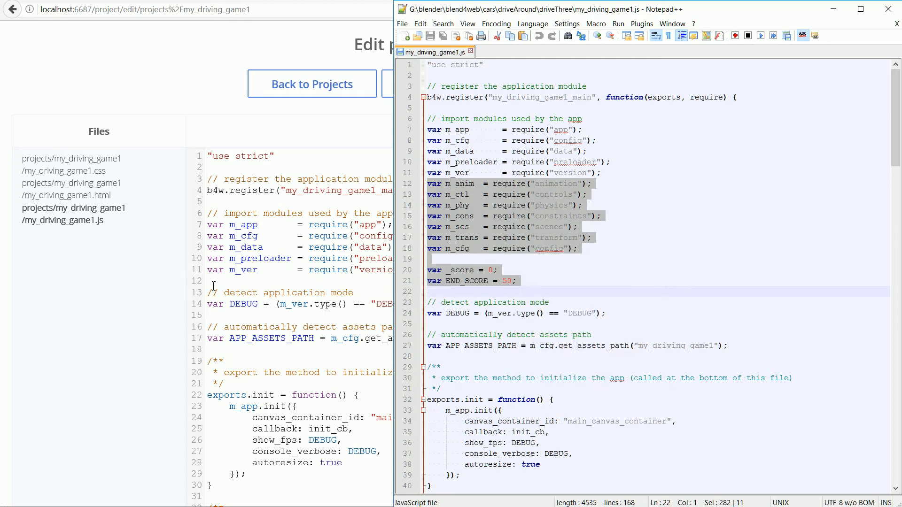
{"action": "right_click", "coordinate": [241, 311]}
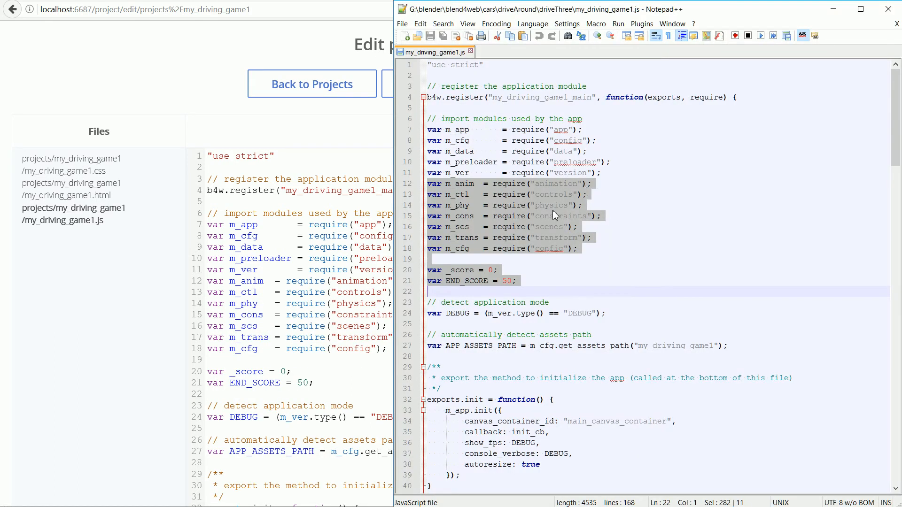
- Copy the car-control and setup lines from the reference script
{"action": "scroll", "scroll_direction": "down", "scroll_amount": 3}
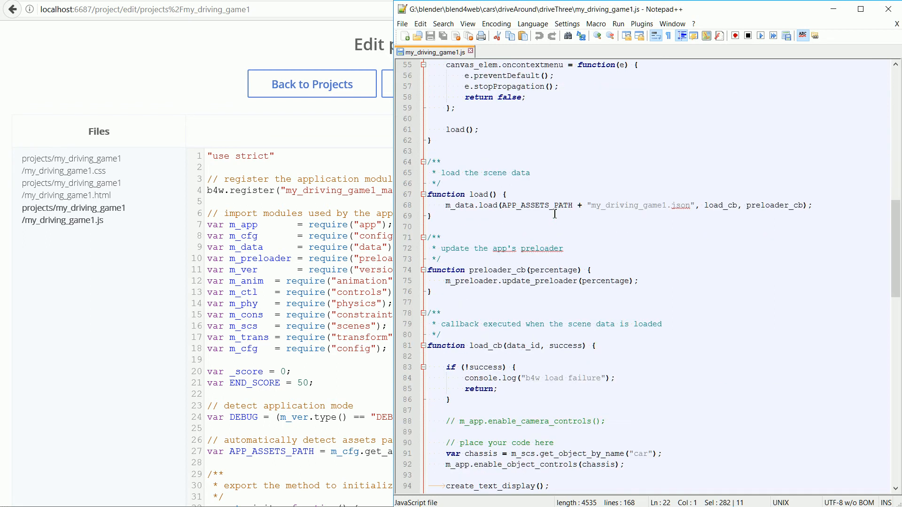
{"action": "scroll", "scroll_direction": "down", "scroll_amount": 3}
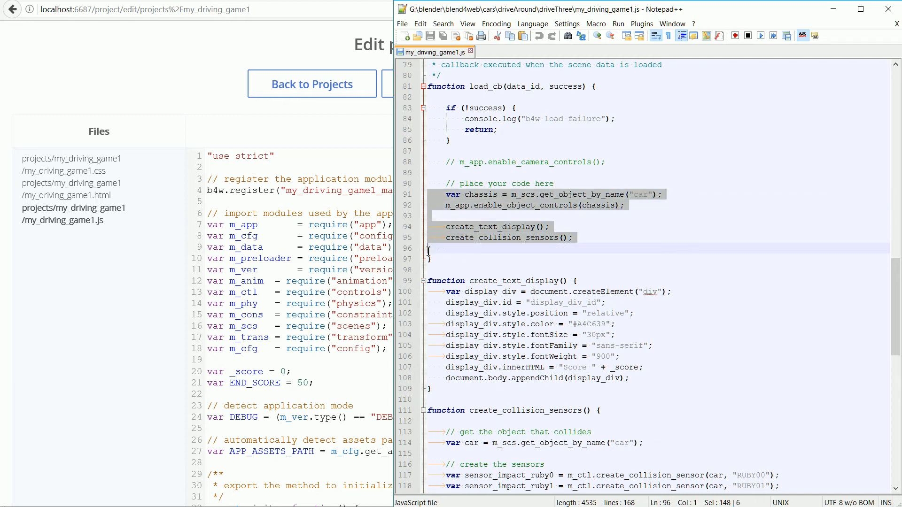
{"action": "mouse_move", "coordinate": [500, 238]}
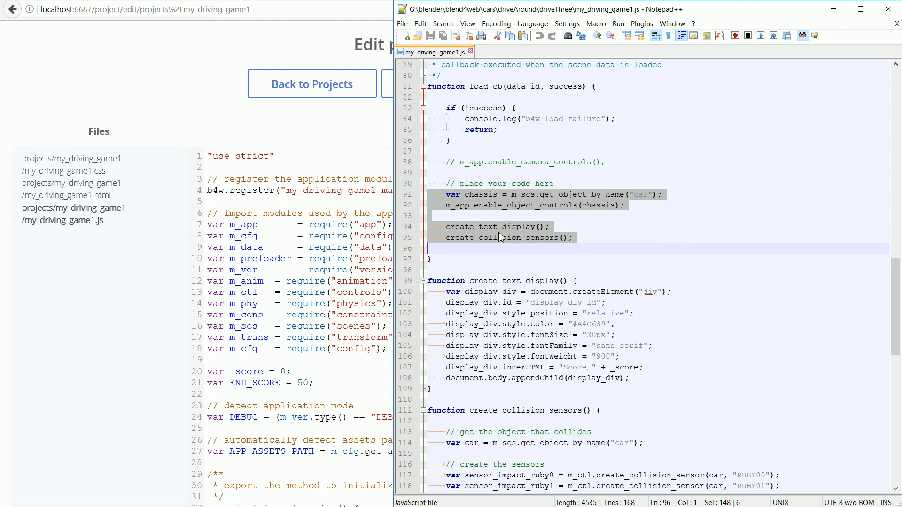
{"action": "right_click", "coordinate": [500, 238]}
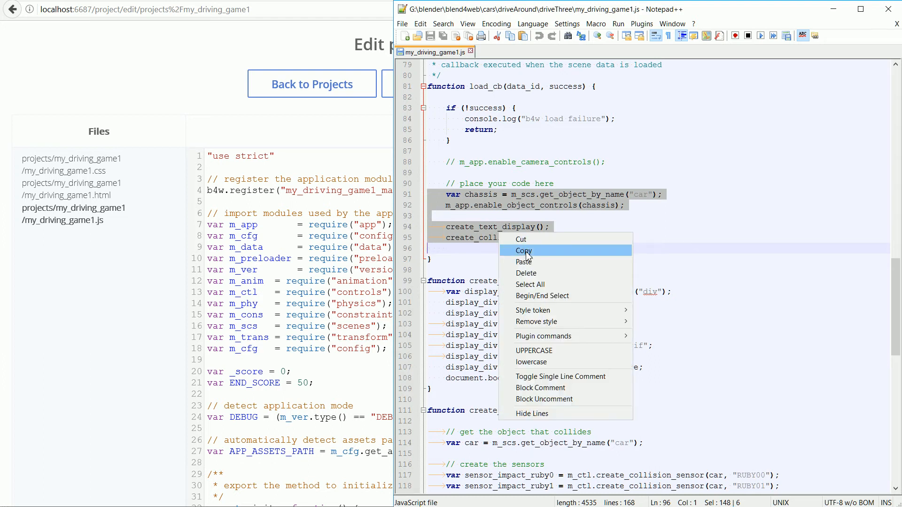
{"action": "left_click", "coordinate": [523, 251]}
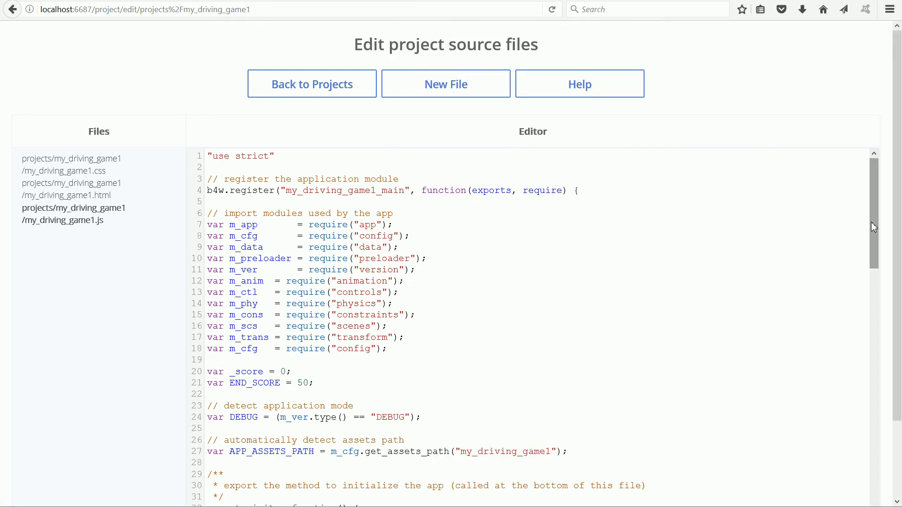
- Paste the car-control lines into load_cb and comment out enable_camera_controls with //
{"action": "scroll", "scroll_direction": "down", "scroll_amount": 3}
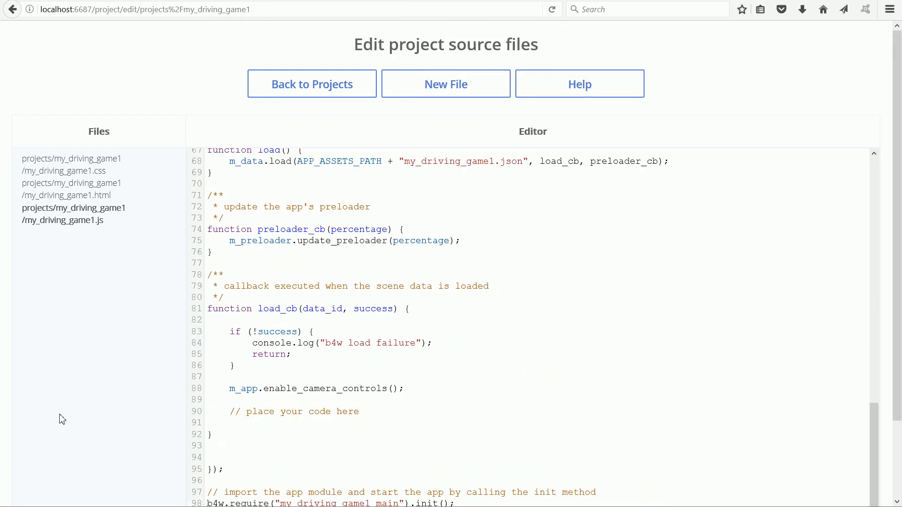
{"action": "right_click", "coordinate": [209, 423]}
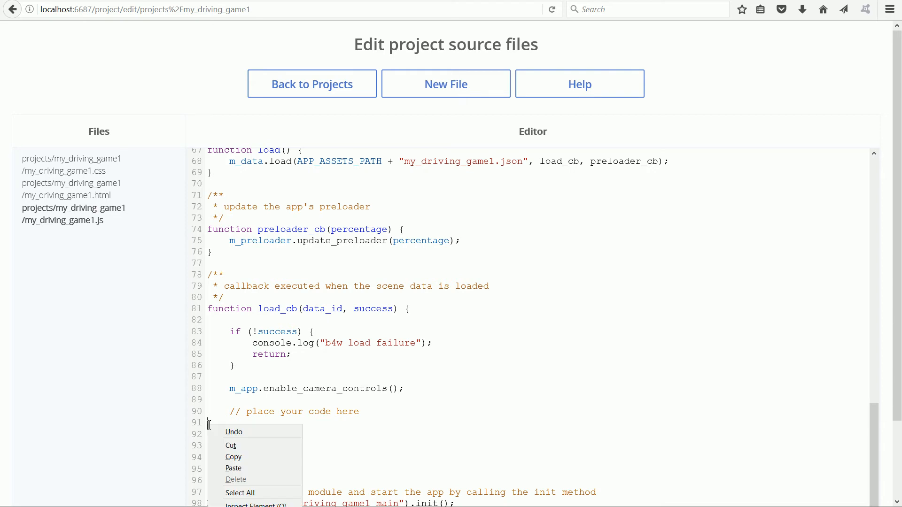
{"action": "left_click", "coordinate": [234, 468]}
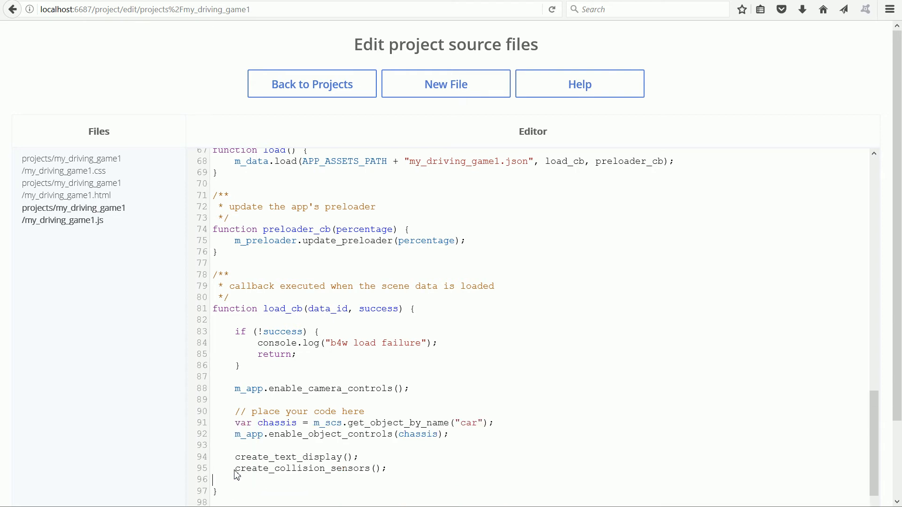
{"action": "mouse_move", "coordinate": [233, 389]}
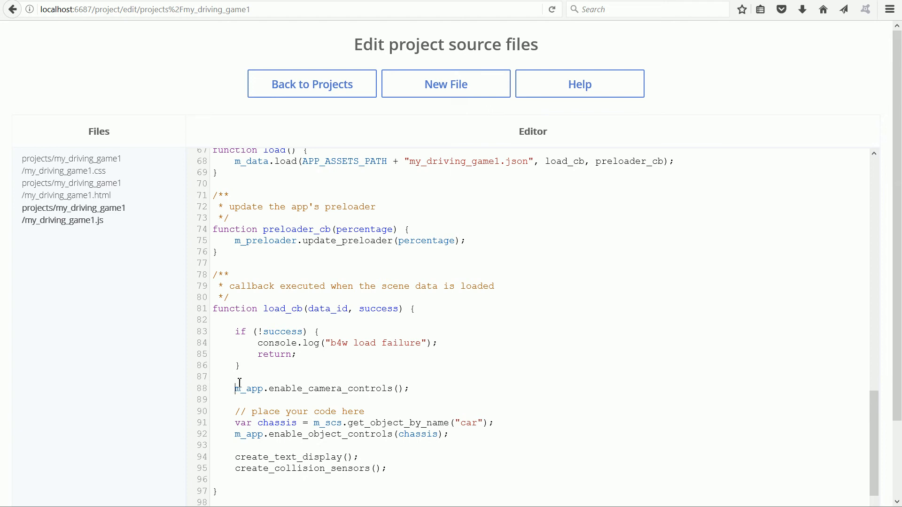
{"action": "type", "text": "//"}
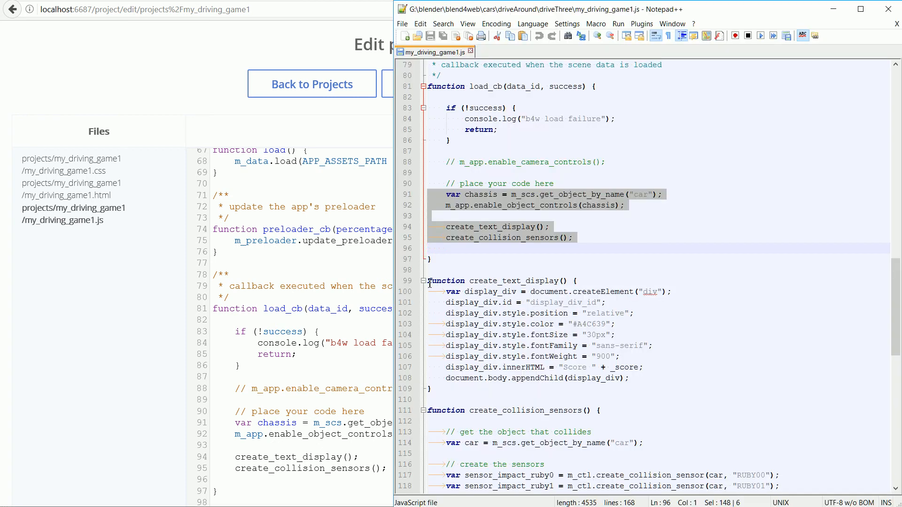
{"action": "scroll", "scroll_direction": "down", "scroll_amount": 3}
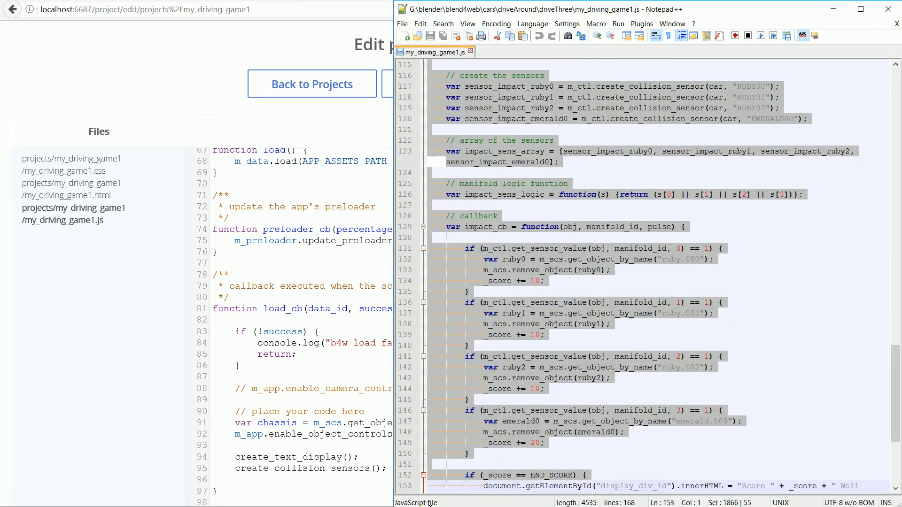
{"action": "scroll", "scroll_direction": "down", "scroll_amount": 3}
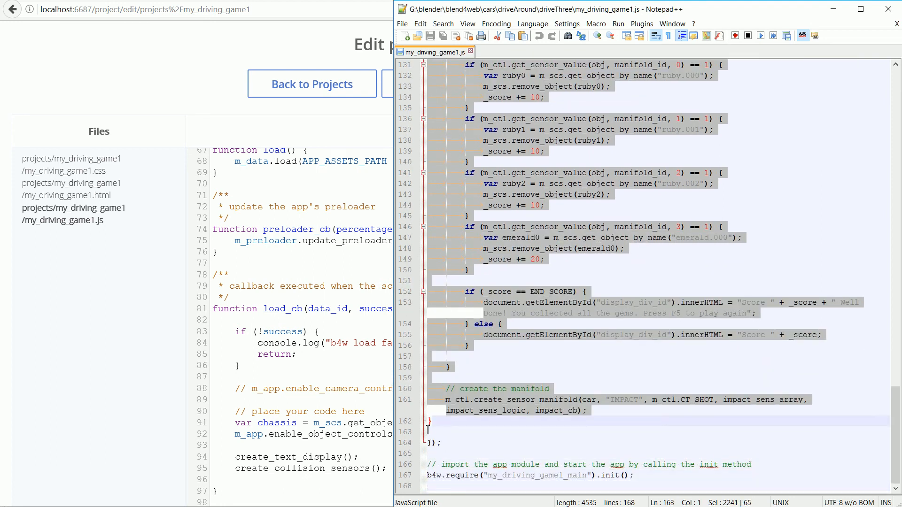
- Paste create_text_display and create_collision_sensors after load_cb, then check the file end
{"action": "right_click", "coordinate": [509, 315]}
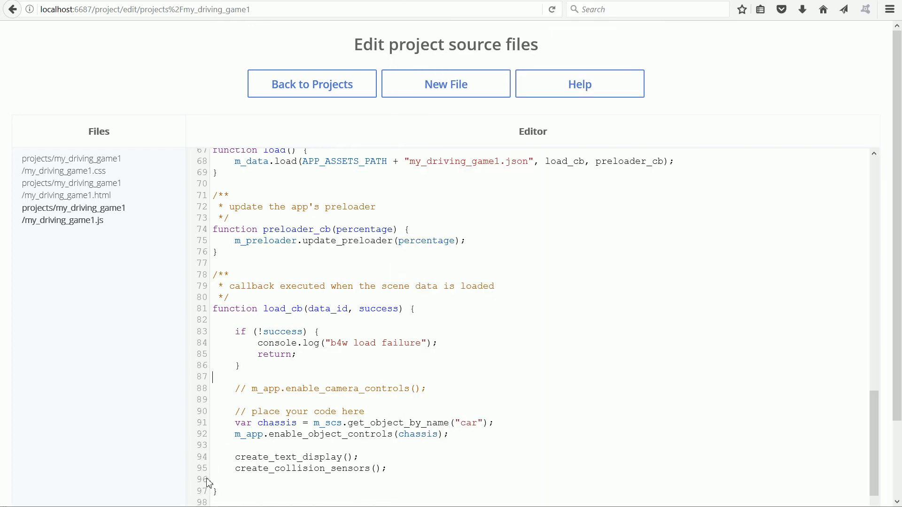
{"action": "scroll", "scroll_direction": "down", "scroll_amount": 3}
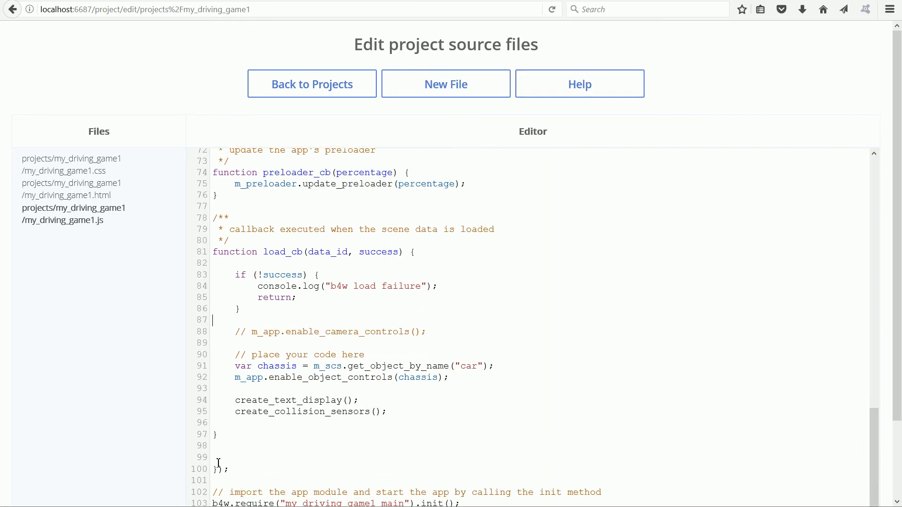
{"action": "left_click", "coordinate": [232, 455]}
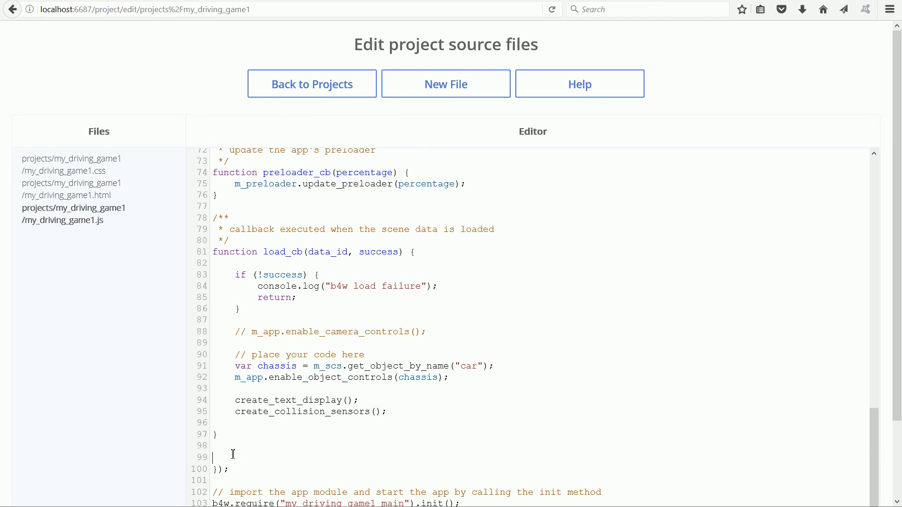
{"action": "scroll", "scroll_direction": "down", "scroll_amount": 3}
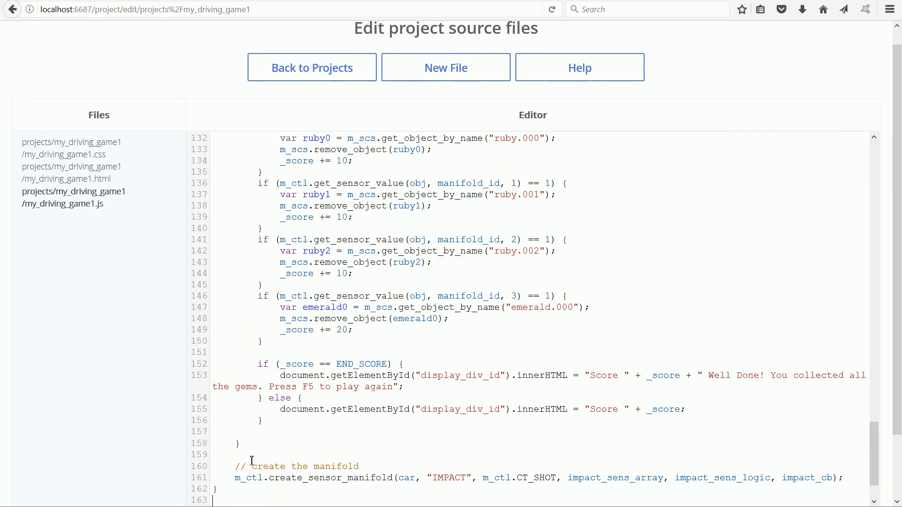
{"action": "mouse_move", "coordinate": [553, 53]}
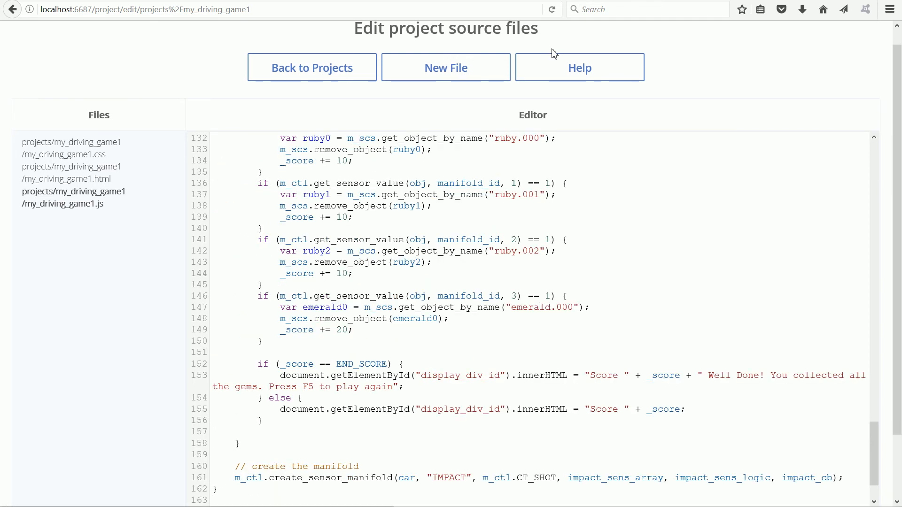
{"action": "scroll", "scroll_direction": "down", "scroll_amount": 3}
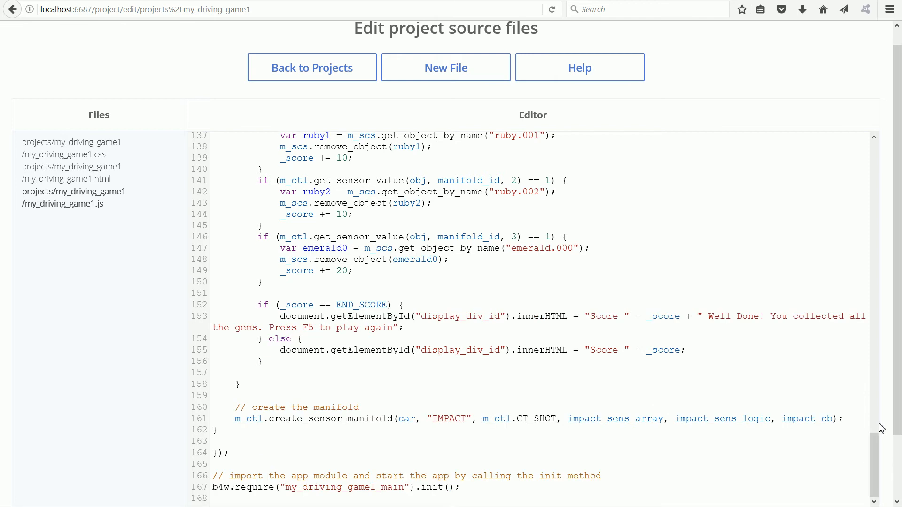
{"action": "scroll", "scroll_direction": "down", "scroll_amount": 3}
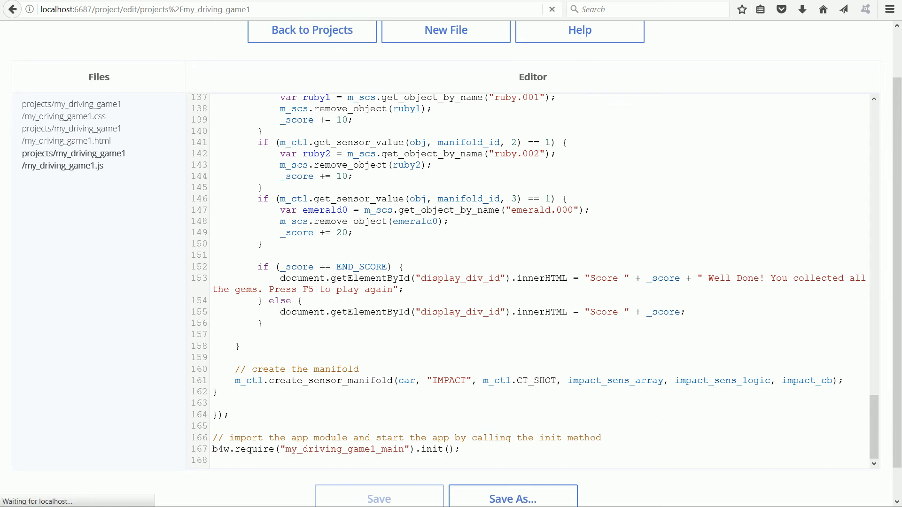
- Return to the project list and open the dev: my_driving_game1.html page
{"action": "left_click", "coordinate": [311, 30]}
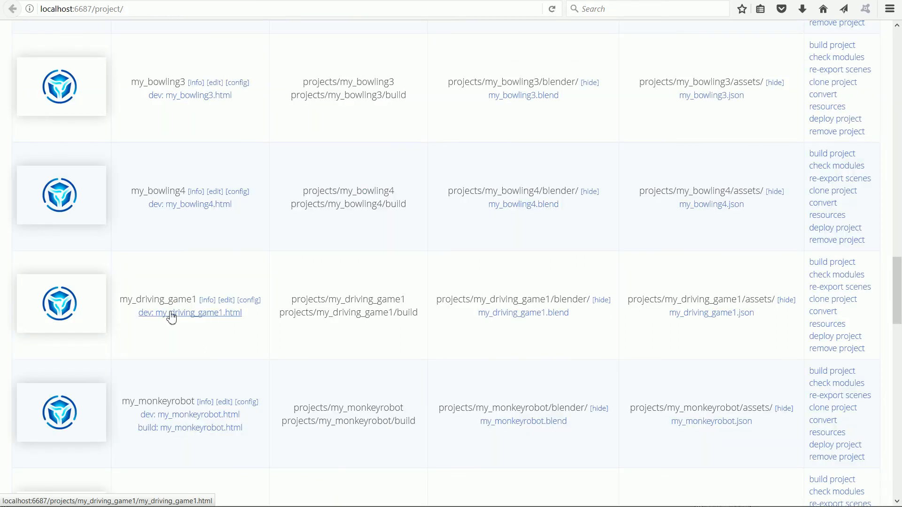
{"action": "mouse_move", "coordinate": [232, 316]}
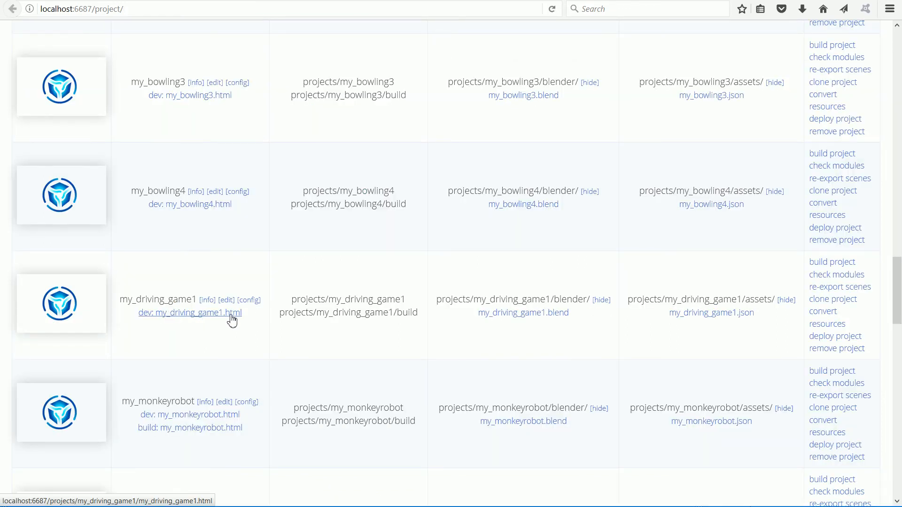
{"action": "left_click", "coordinate": [190, 312]}
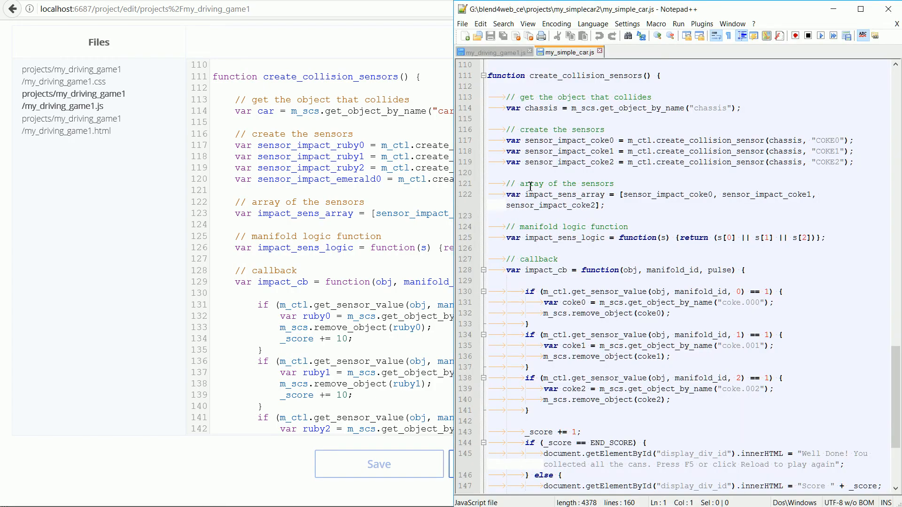
{"action": "mouse_move", "coordinate": [195, 69]}
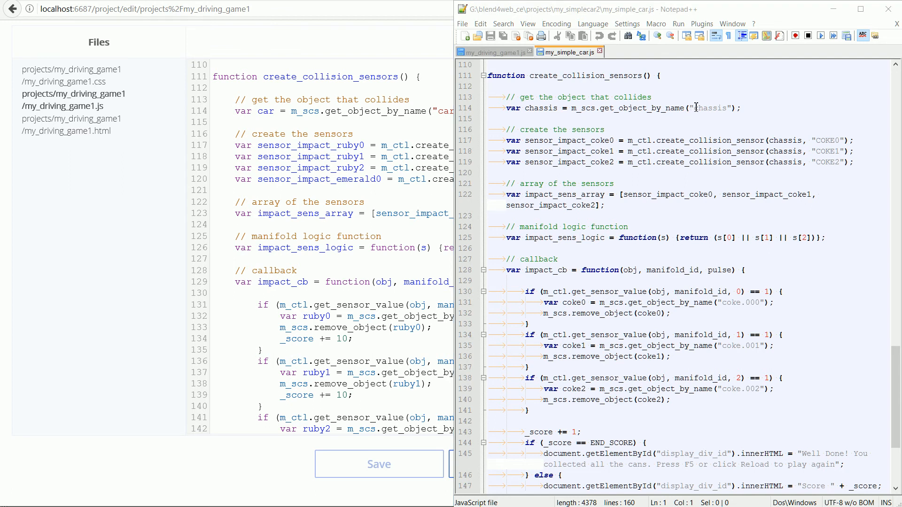
{"action": "double_click", "coordinate": [710, 107]}
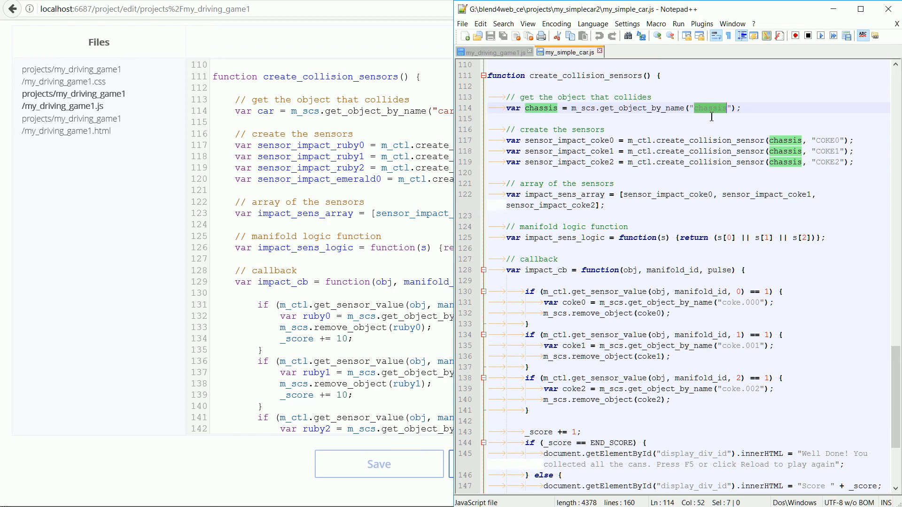
{"action": "mouse_move", "coordinate": [439, 113]}
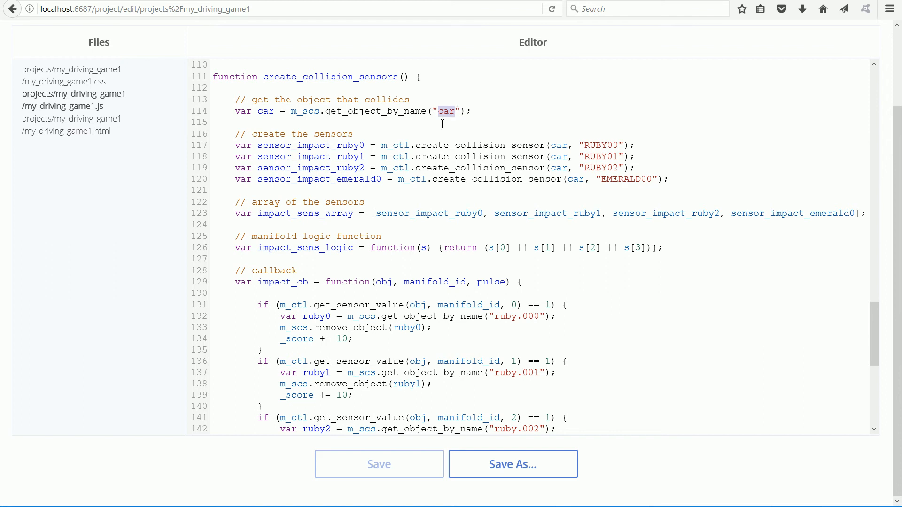
{"action": "double_click", "coordinate": [265, 111]}
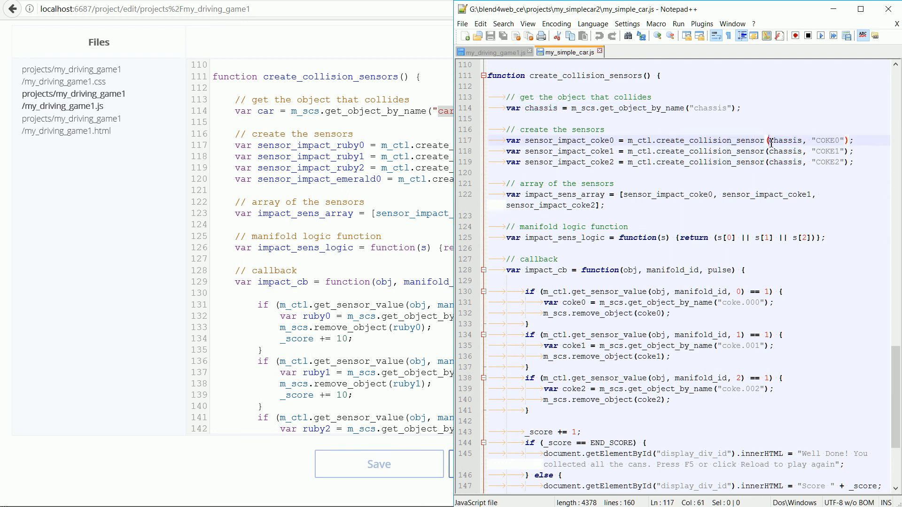
{"action": "double_click", "coordinate": [785, 140]}
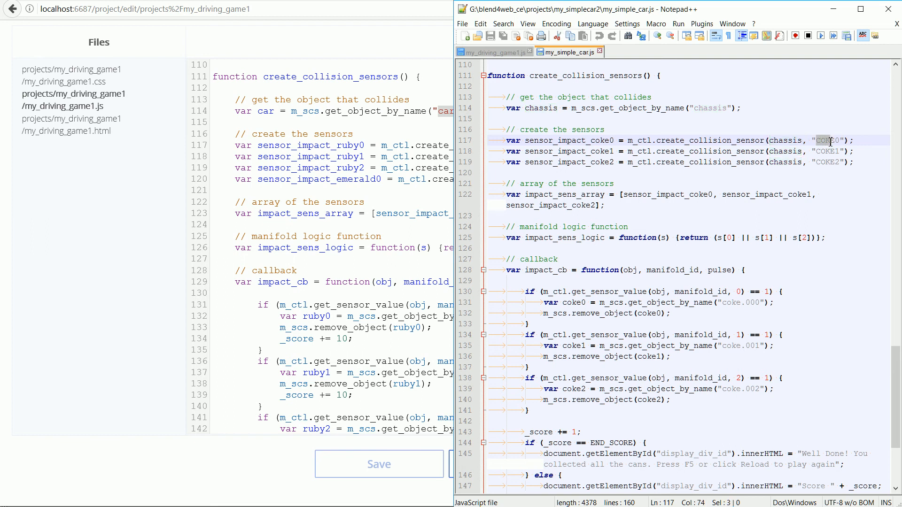
{"action": "double_click", "coordinate": [828, 140]}
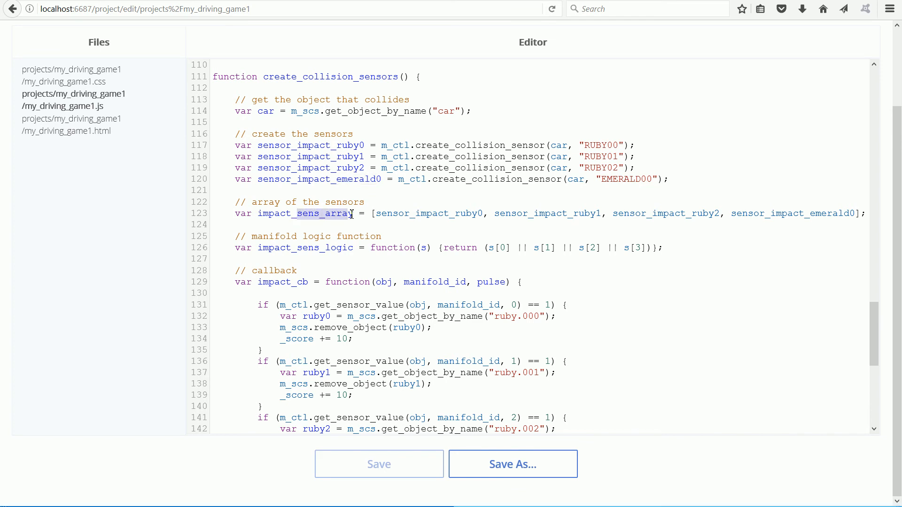
{"action": "mouse_move", "coordinate": [547, 210]}
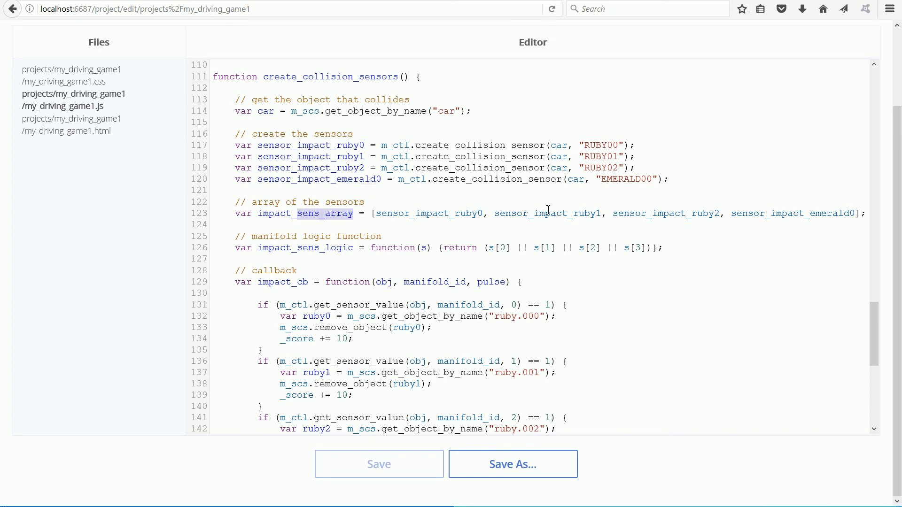
{"action": "mouse_move", "coordinate": [794, 218]}
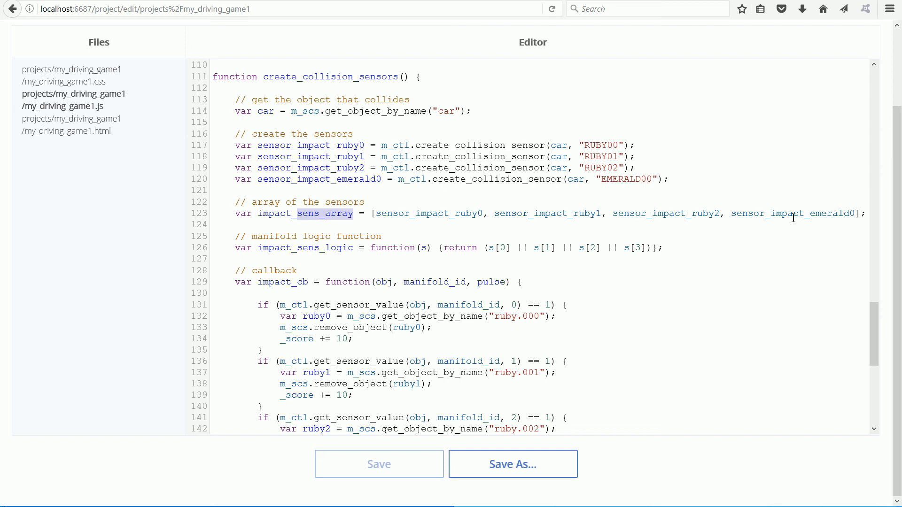
{"action": "mouse_move", "coordinate": [261, 284]}
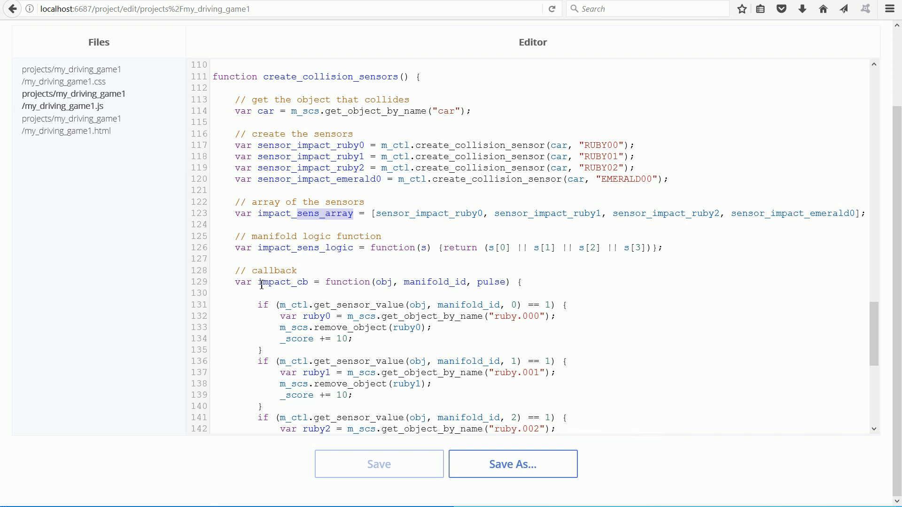
- Select the impact_sens_array name in the collision sensor code, then bring up the reference script
{"action": "double_click", "coordinate": [282, 282]}
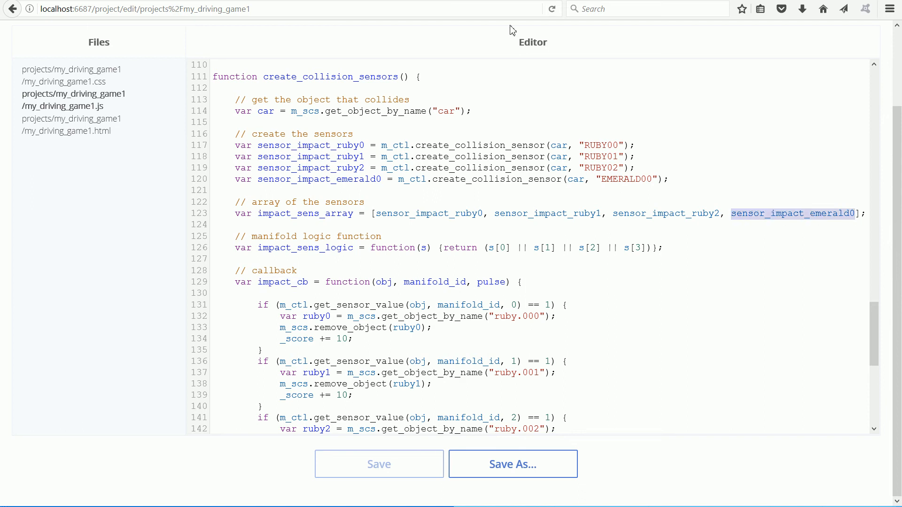
{"action": "mouse_move", "coordinate": [297, 239]}
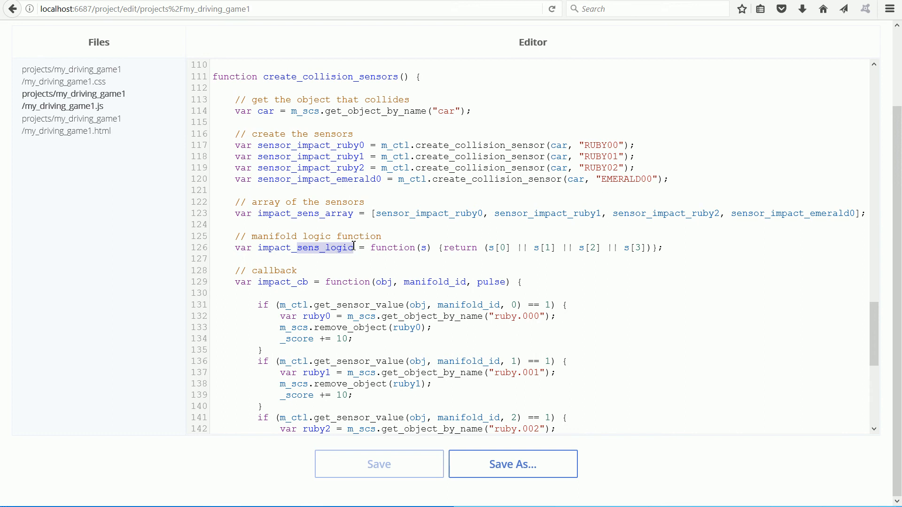
{"action": "left_click", "coordinate": [505, 249]}
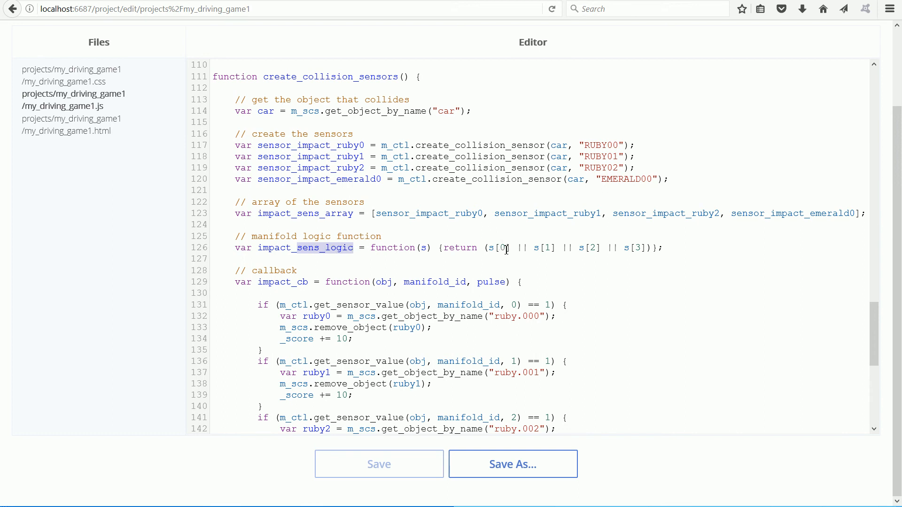
{"action": "mouse_move", "coordinate": [640, 241]}
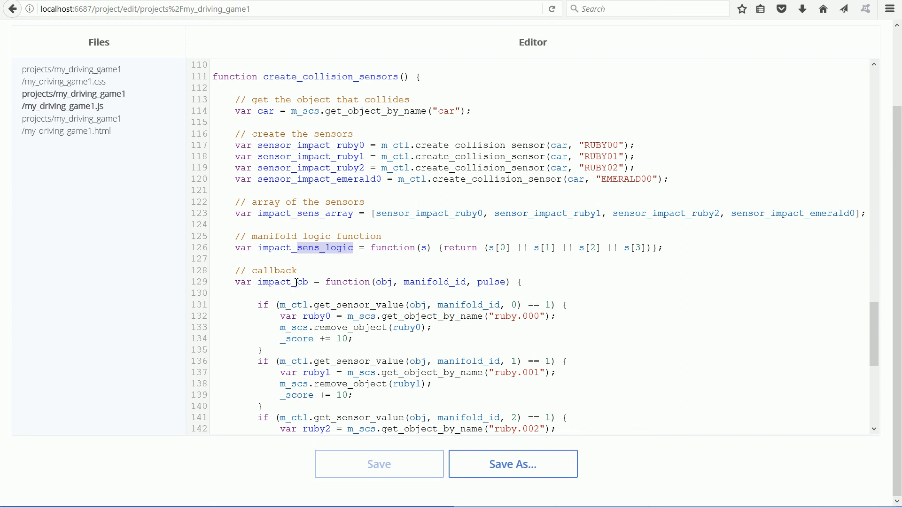
{"action": "mouse_move", "coordinate": [486, 248]}
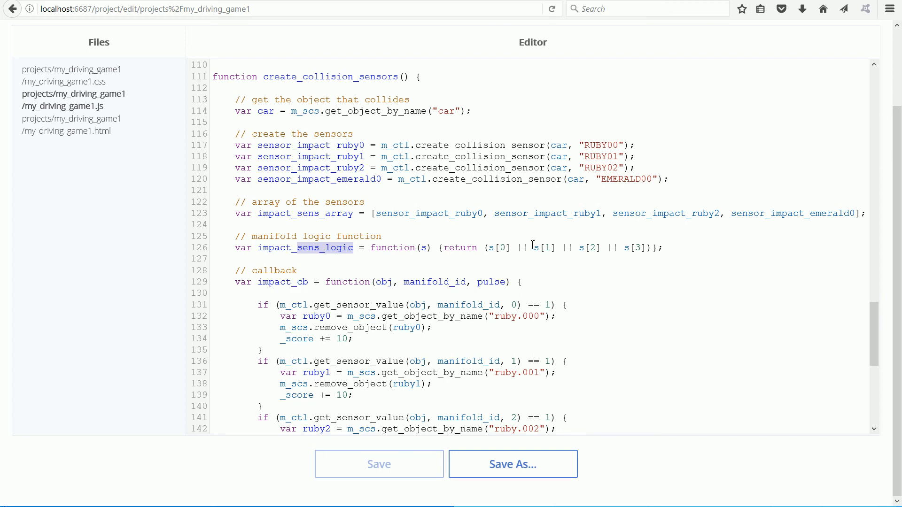
{"action": "mouse_move", "coordinate": [579, 249]}
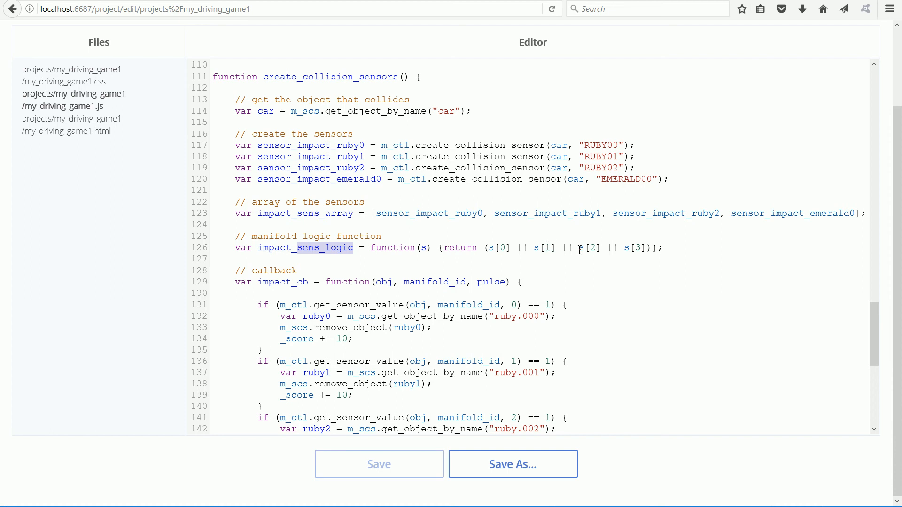
{"action": "mouse_move", "coordinate": [609, 248]}
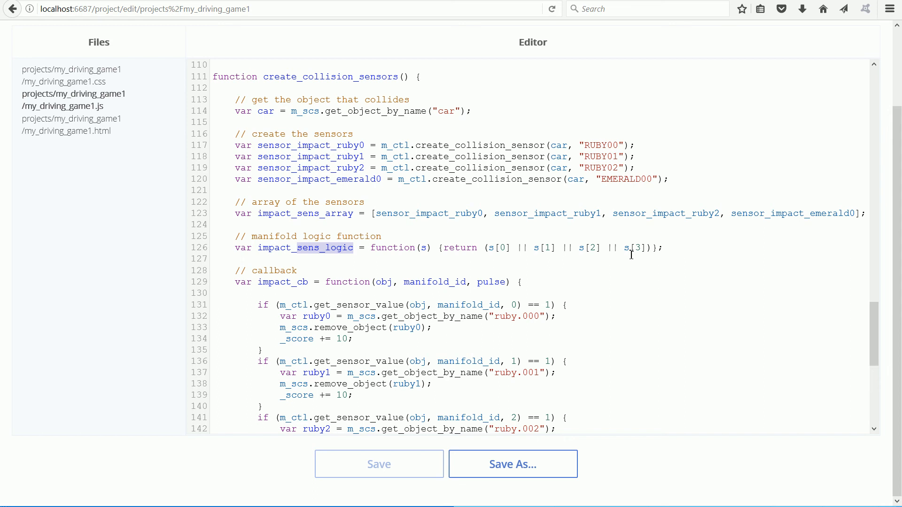
{"action": "mouse_move", "coordinate": [256, 287]}
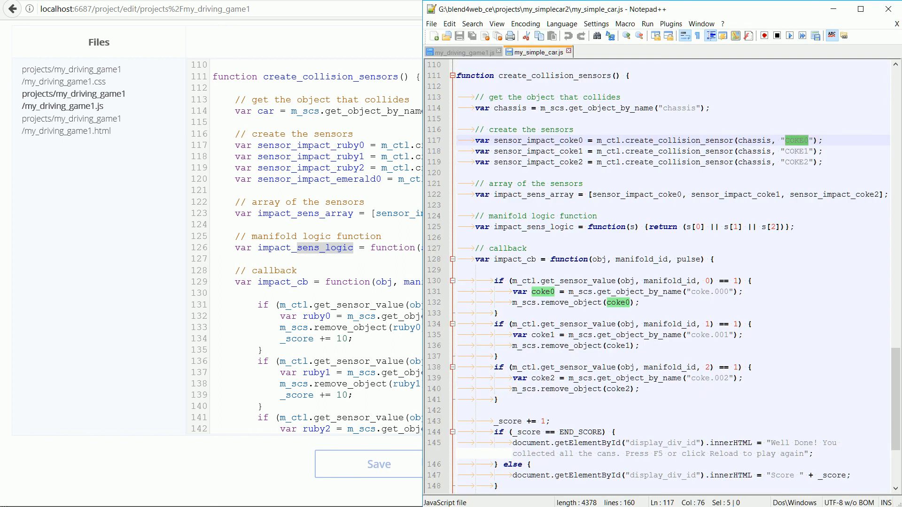
- Highlight the s[0] and s[1] sensor index checks in the reference callback
{"action": "left_click", "coordinate": [695, 227]}
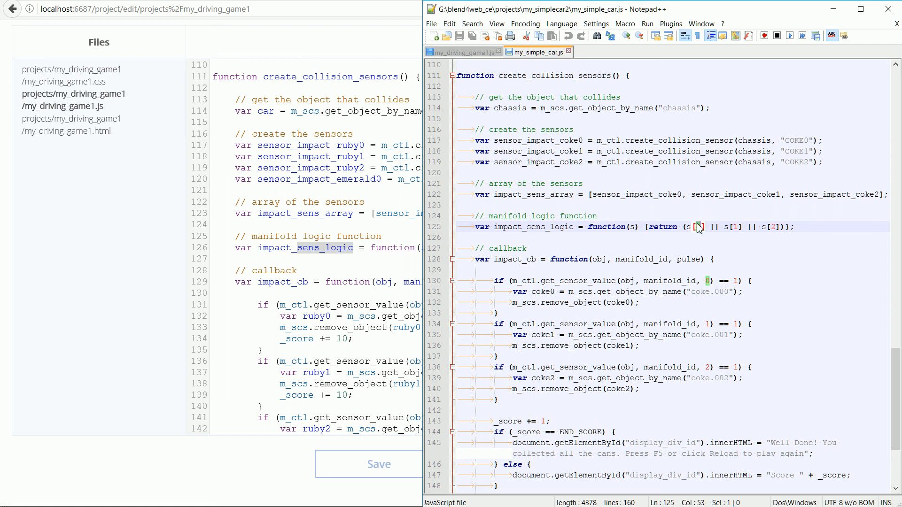
{"action": "mouse_move", "coordinate": [734, 220]}
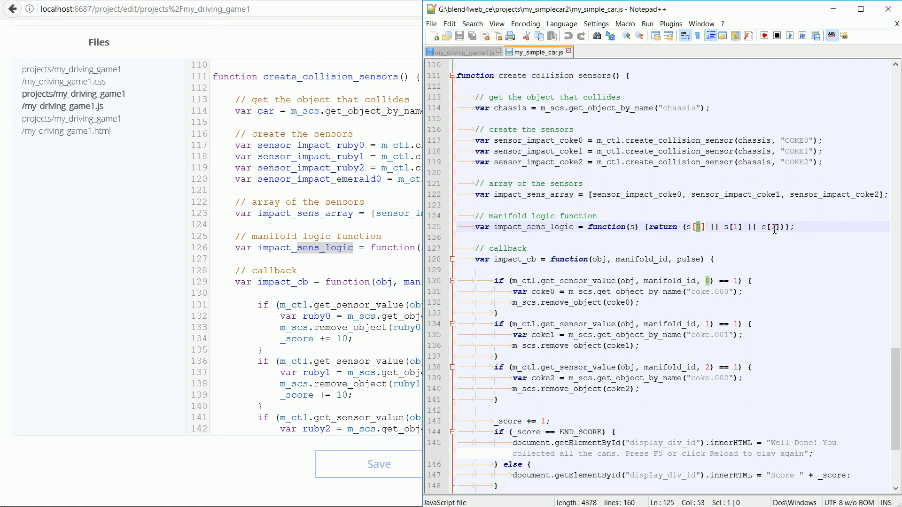
{"action": "left_click", "coordinate": [709, 281]}
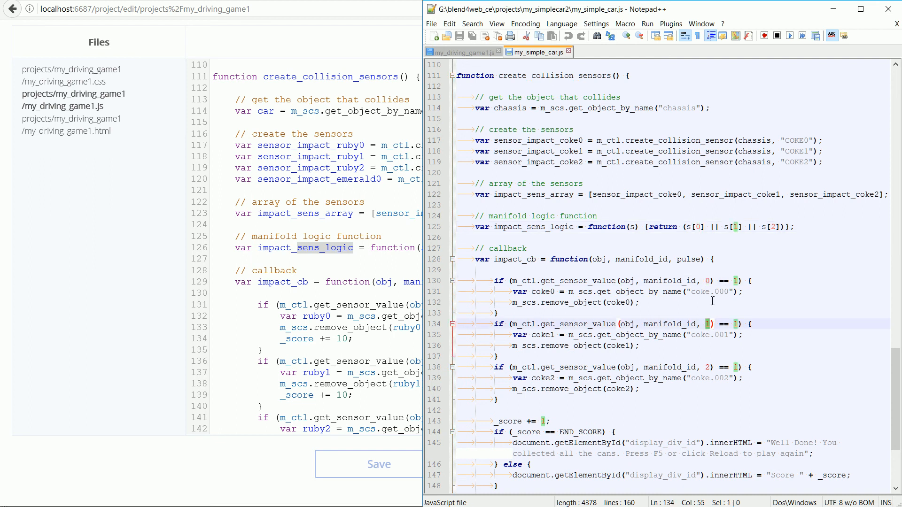
{"action": "left_click", "coordinate": [709, 281]}
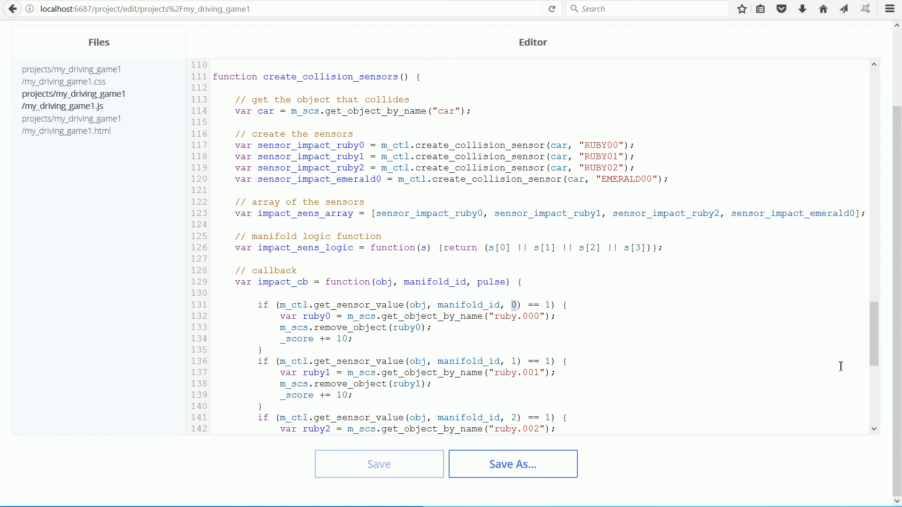
- Scroll to the game callback and the reference create_sensor_manifold call
{"action": "scroll", "scroll_direction": "down", "scroll_amount": 3}
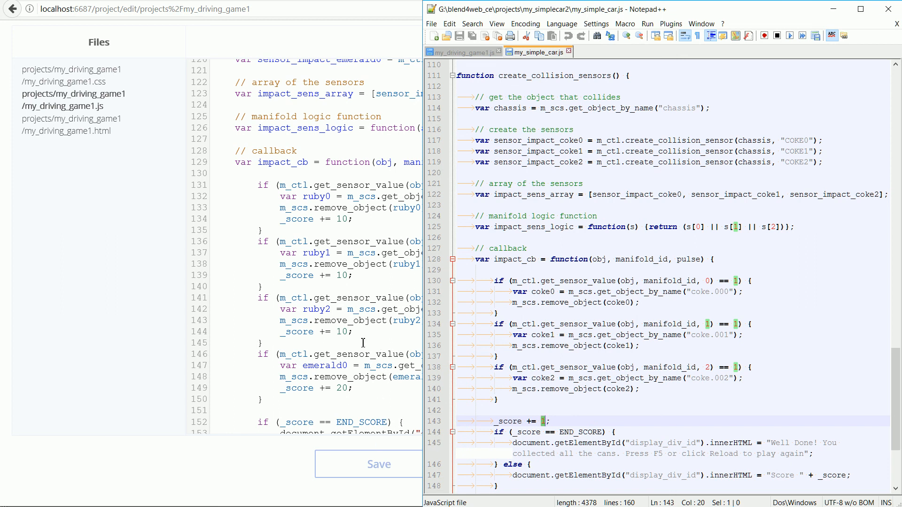
{"action": "mouse_move", "coordinate": [349, 335]}
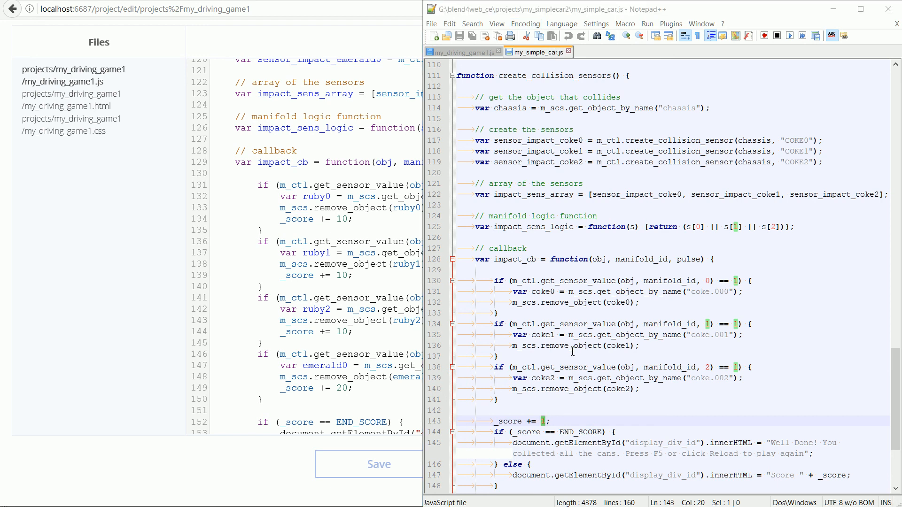
{"action": "mouse_move", "coordinate": [580, 432]}
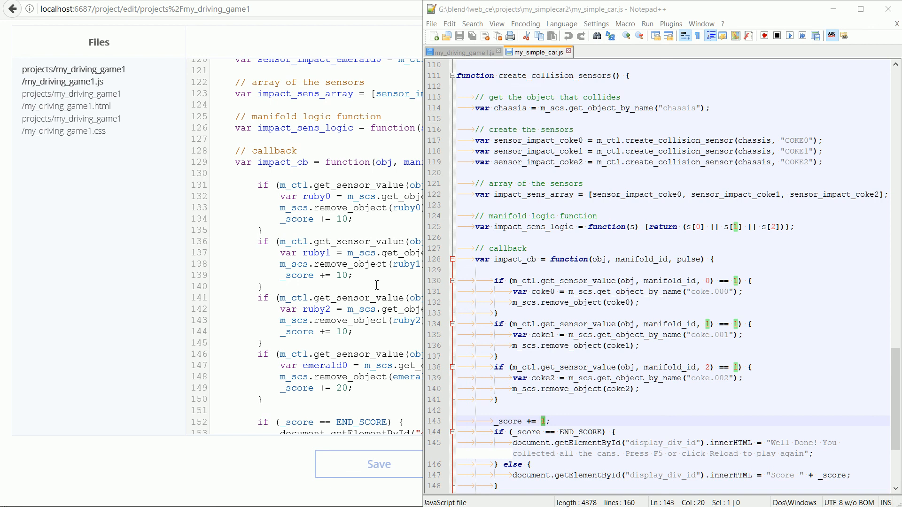
{"action": "mouse_move", "coordinate": [343, 395]}
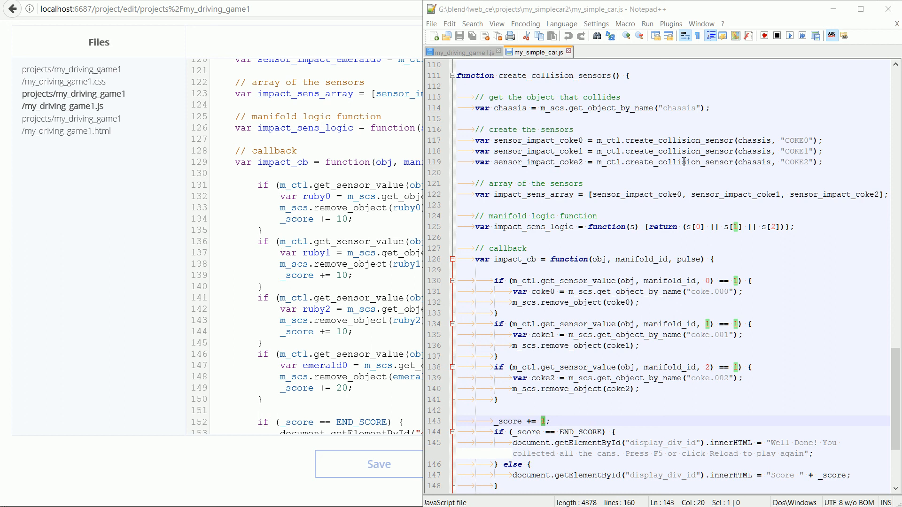
{"action": "scroll", "scroll_direction": "down", "scroll_amount": 3}
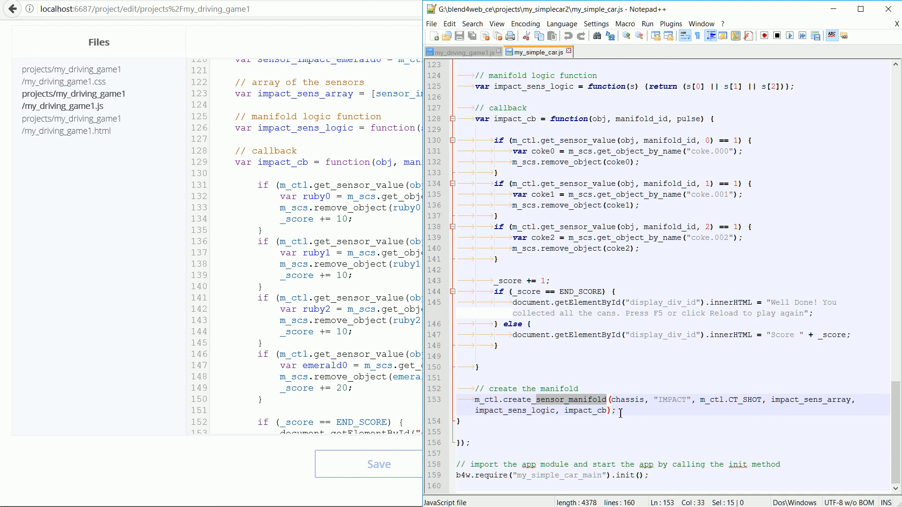
- Select the chassis argument in the reference manifold call and view the game script's version
{"action": "left_click", "coordinate": [617, 399]}
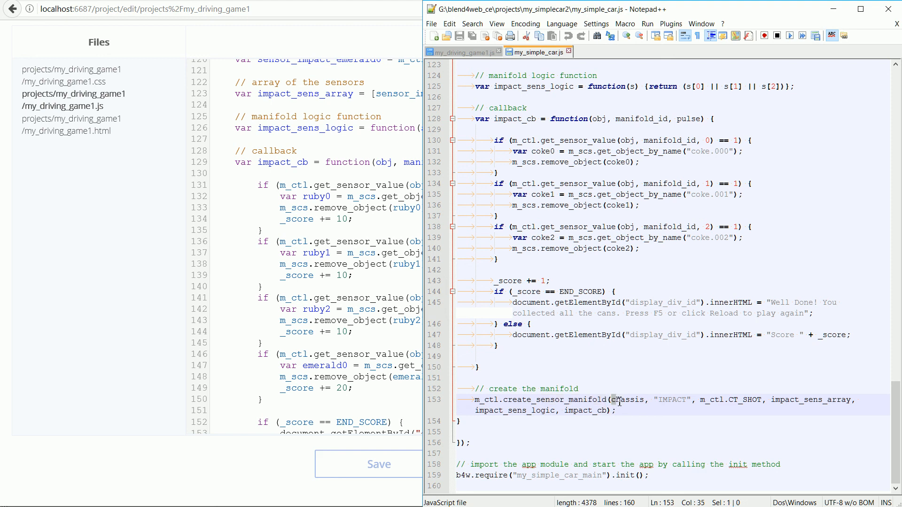
{"action": "double_click", "coordinate": [627, 399]}
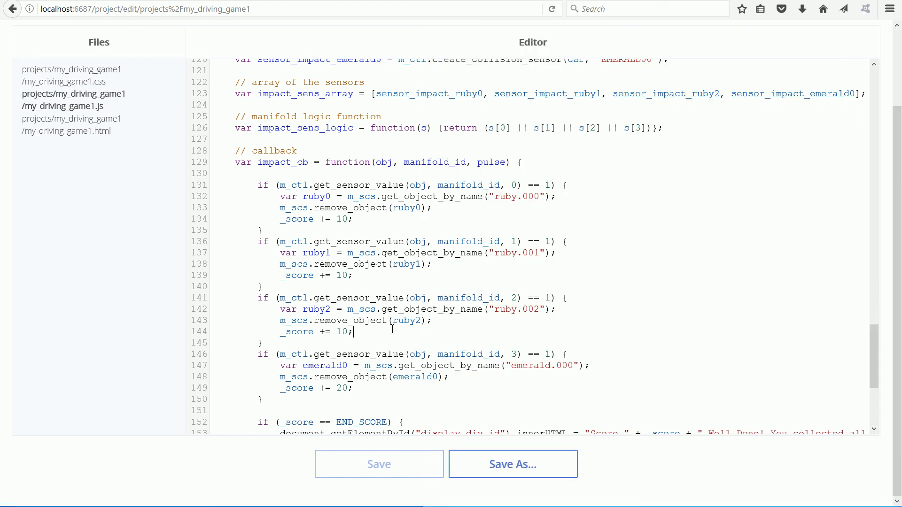
{"action": "scroll", "scroll_direction": "down", "scroll_amount": 3}
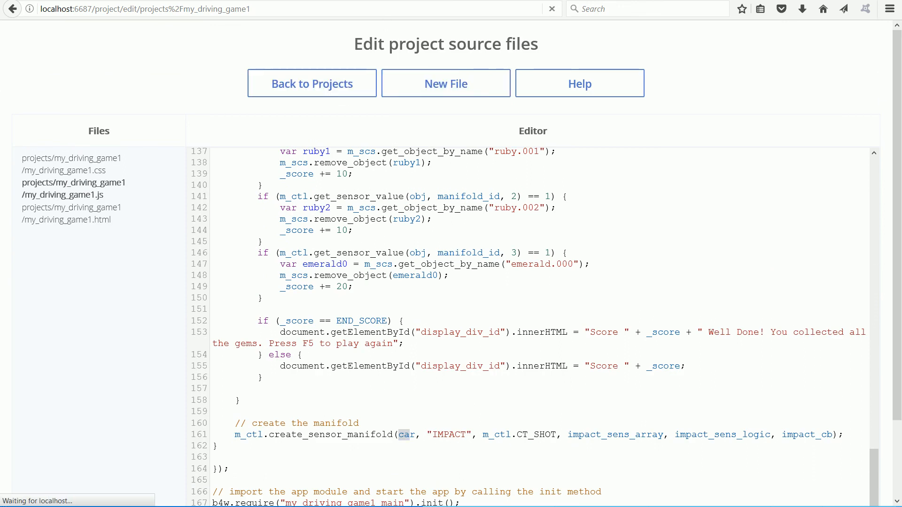
- Launch my_driving_game1.html in development mode from the project list
{"action": "left_click", "coordinate": [311, 83]}
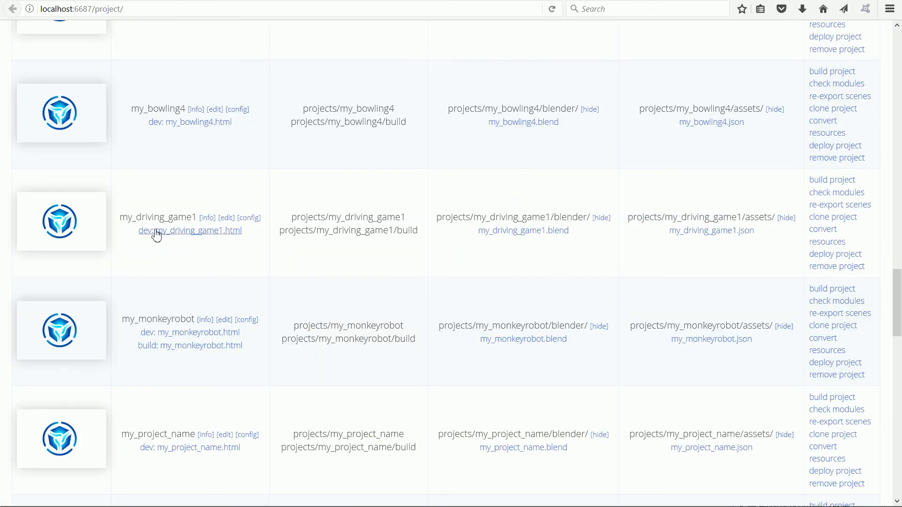
{"action": "left_click", "coordinate": [189, 230]}
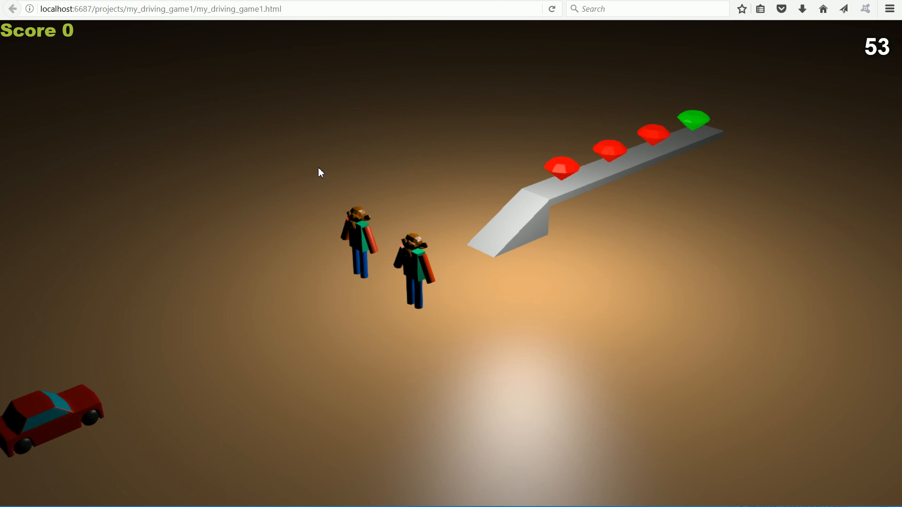
{"action": "mouse_move", "coordinate": [863, 57]}
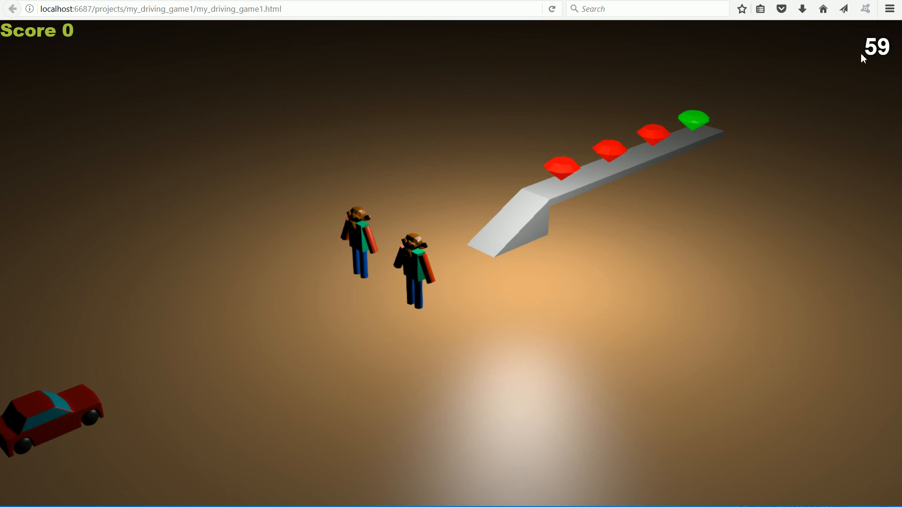